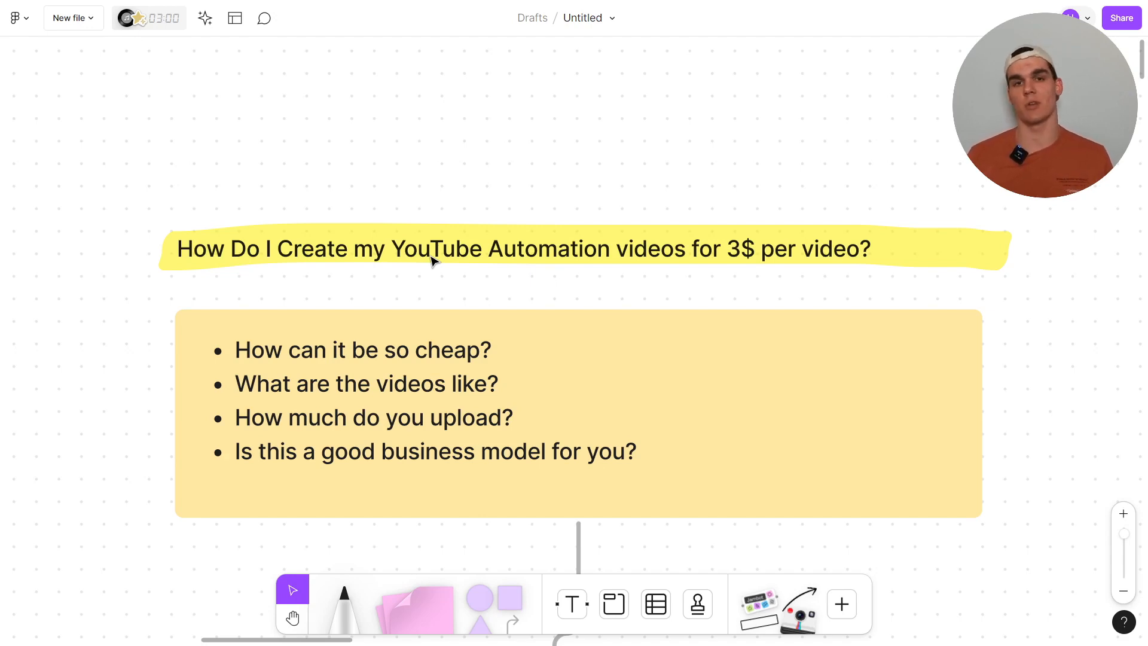
mouse_move(493, 275)
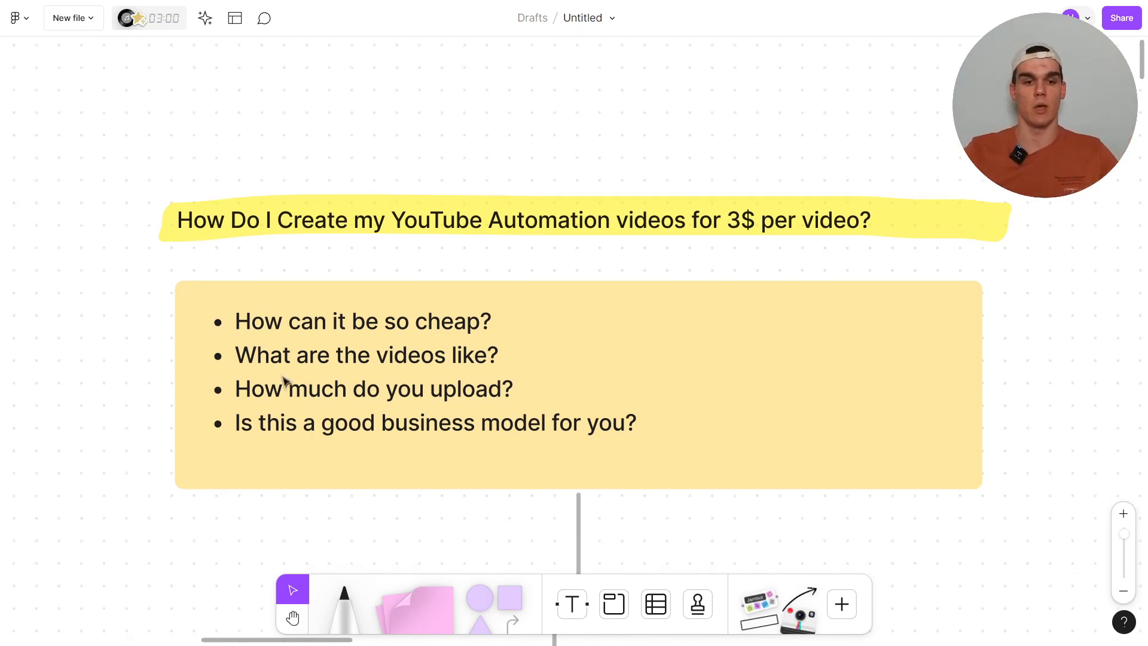
mouse_move(471, 373)
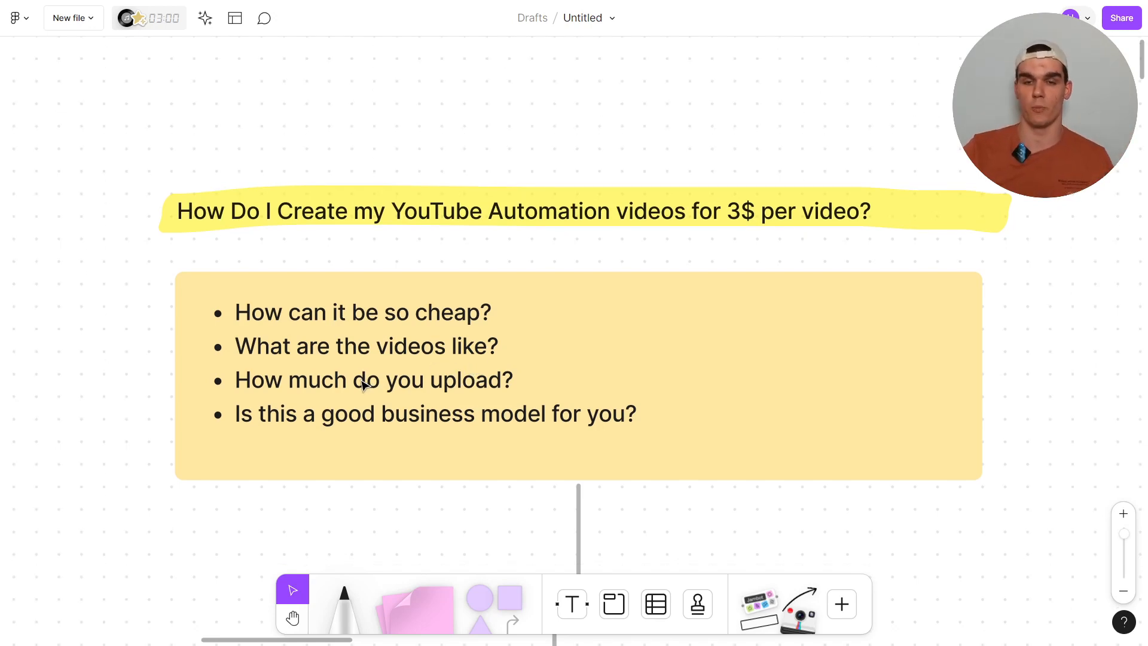
mouse_move(533, 374)
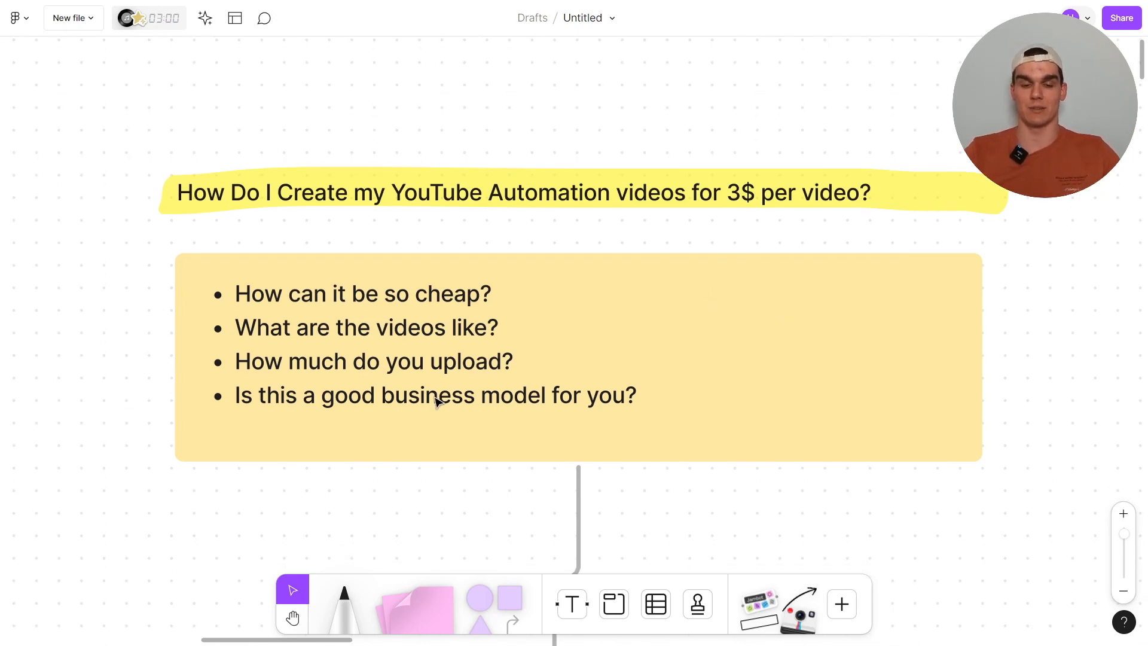
Scroll the board down to the 'Do I made the videos myself?' question and its video recorder + editor answer
scroll("down", 3)
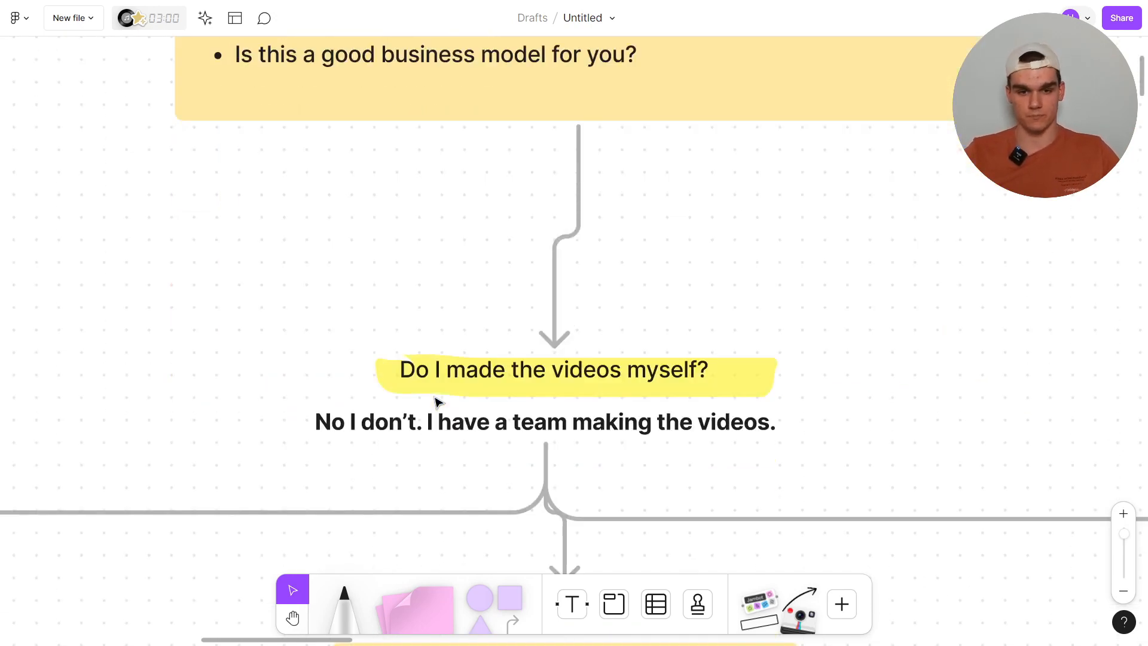
scroll("down", 3)
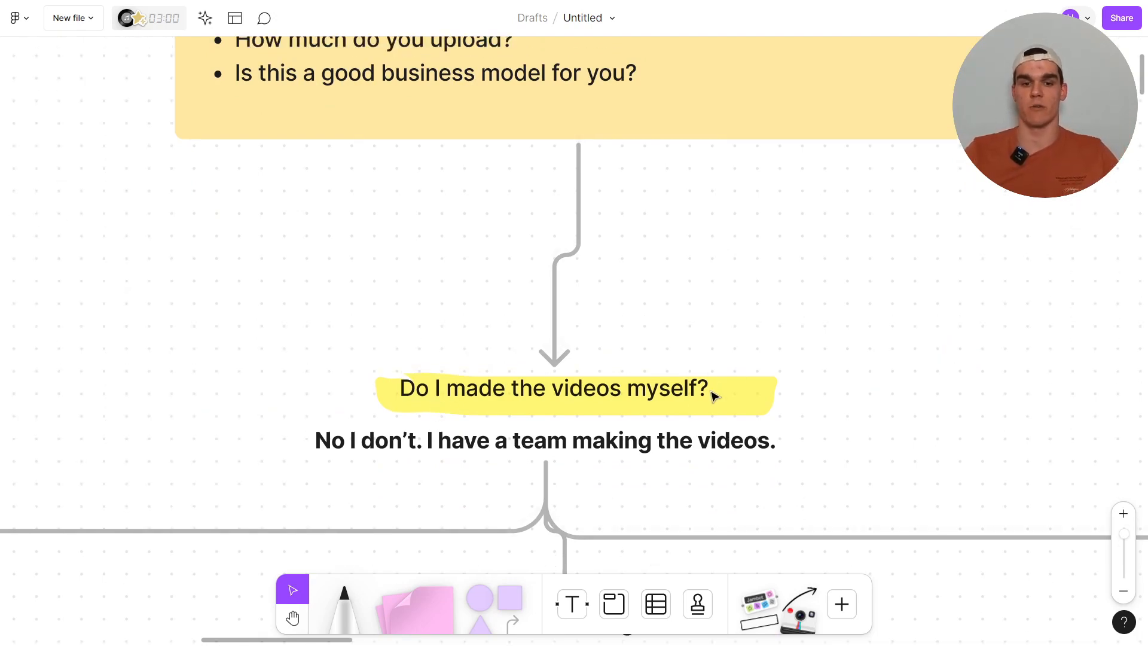
scroll("down", 3)
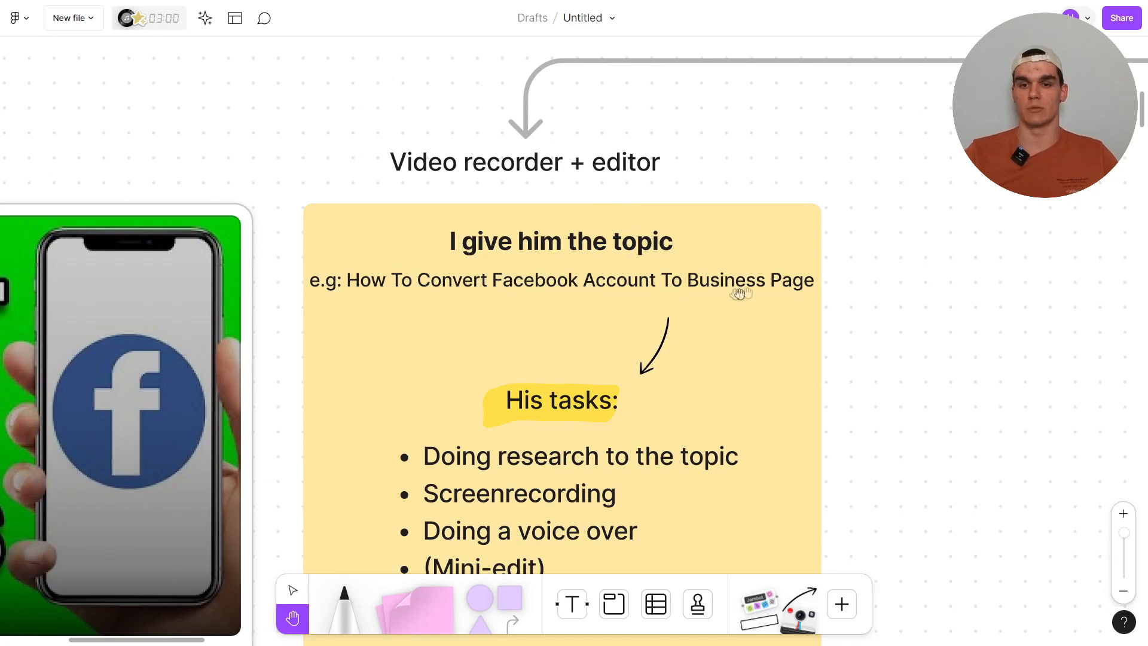
mouse_move(755, 324)
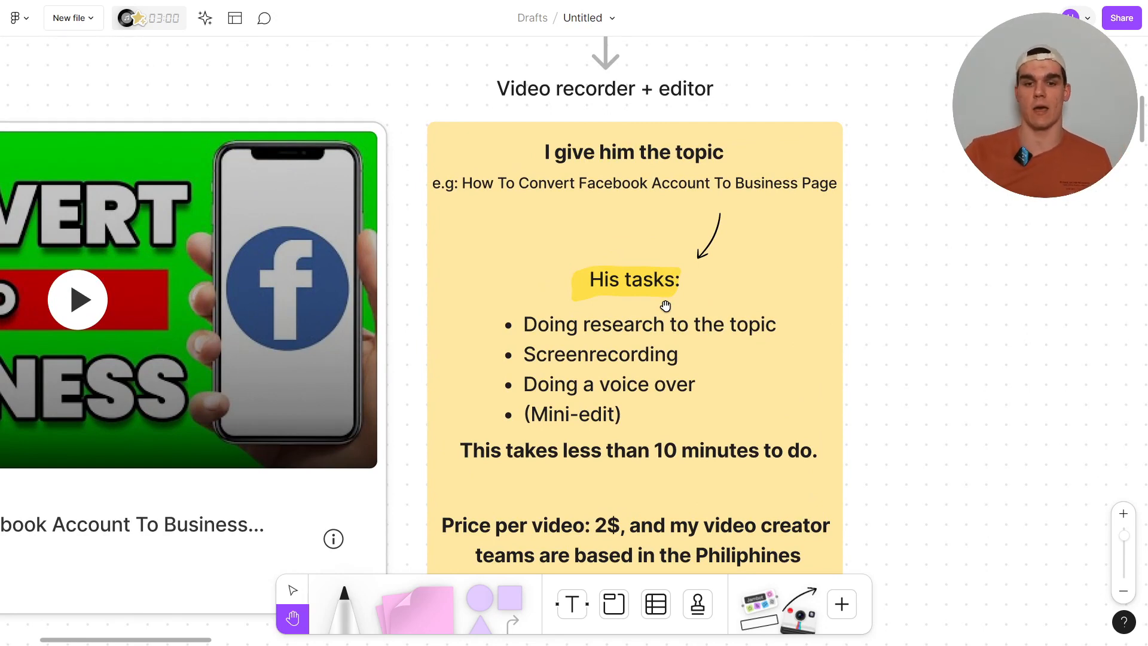
mouse_move(647, 357)
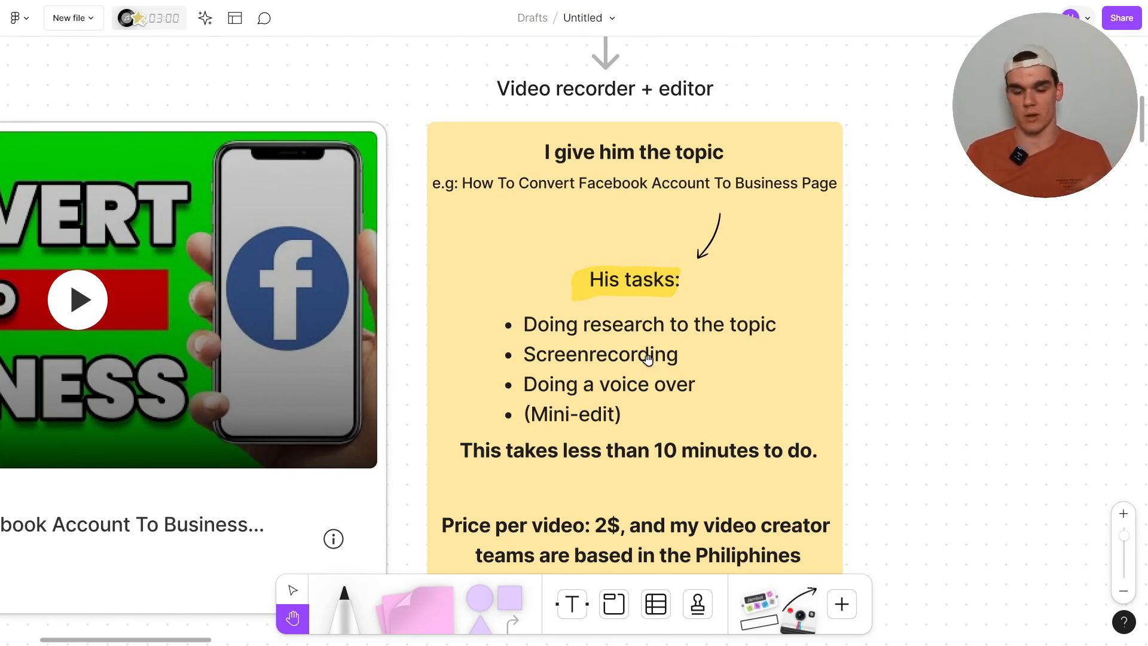
Scroll through the Video recorder + editor card showing under 10 minutes, $2 per video, Philippines creators
scroll("down", 3)
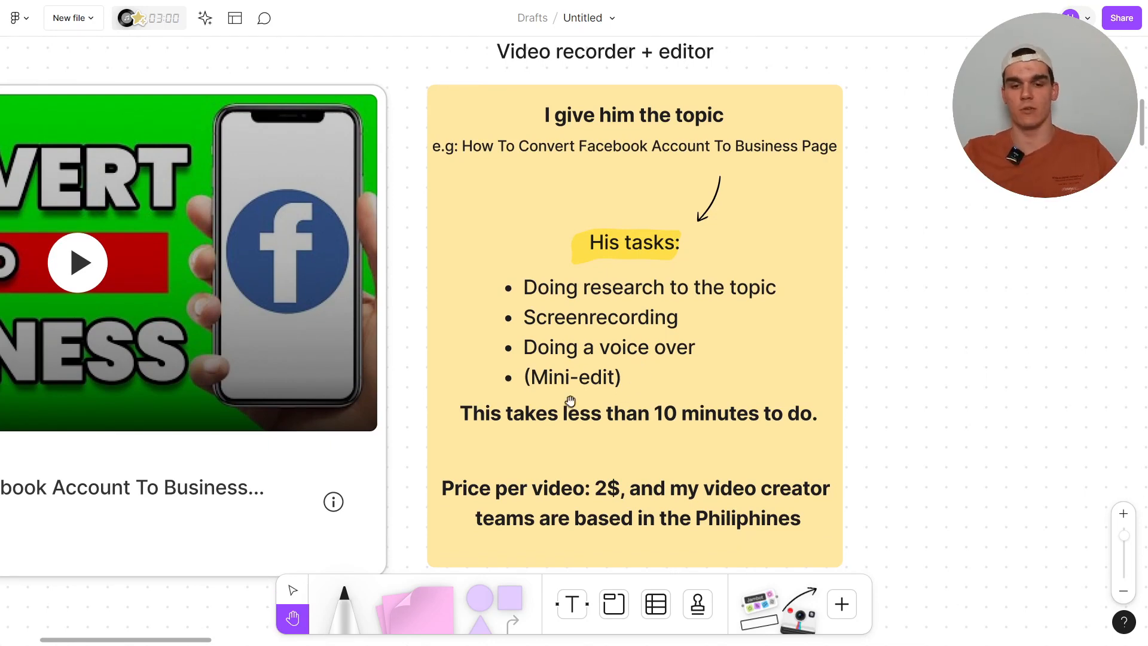
scroll("down", 3)
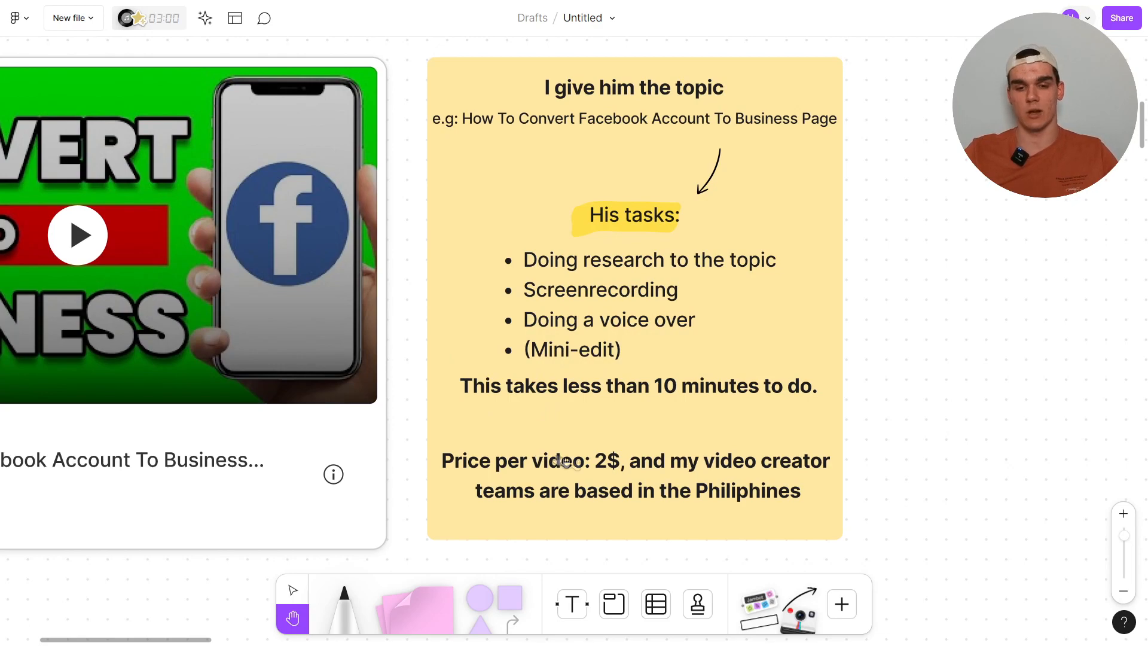
mouse_move(607, 540)
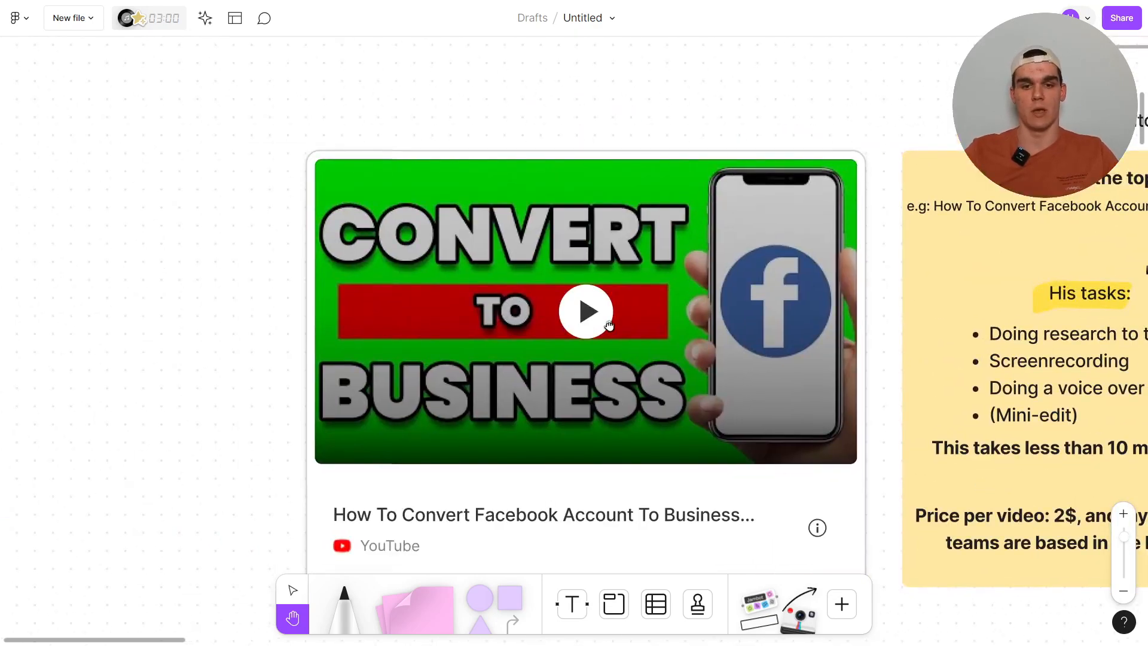
mouse_move(304, 599)
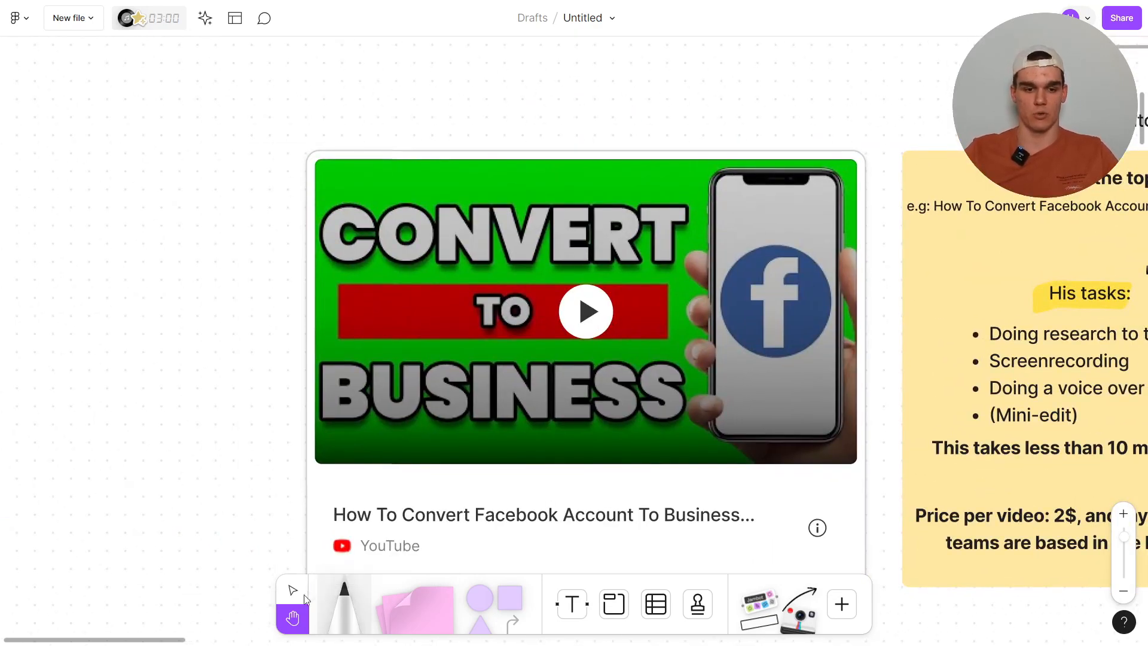
Start the embedded example YouTube video showing the Facebook page-settings screen recording
left_click(586, 311)
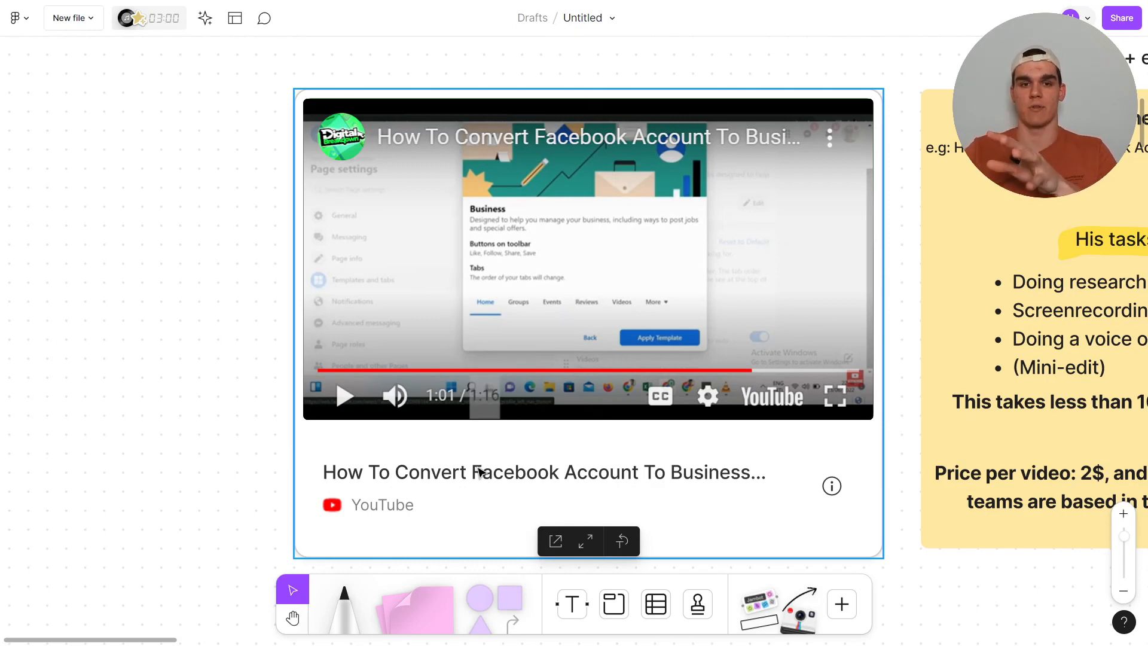
mouse_move(492, 330)
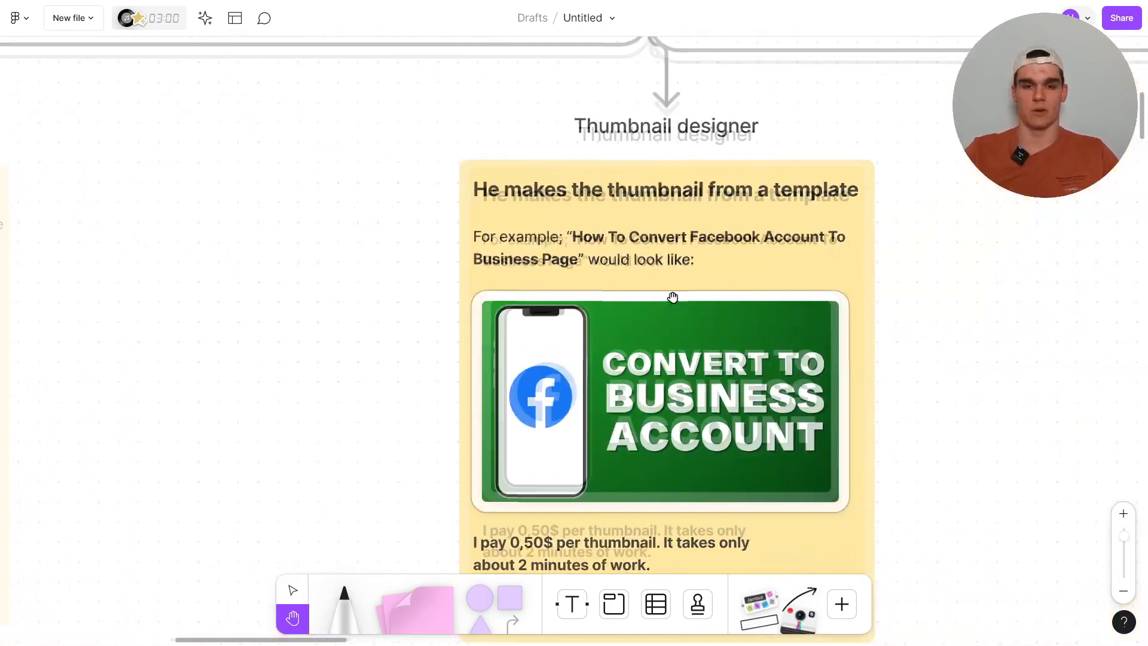
Scroll past the Thumbnail designer note to the Video uploader section at $0.50 per upload
scroll("down", 3)
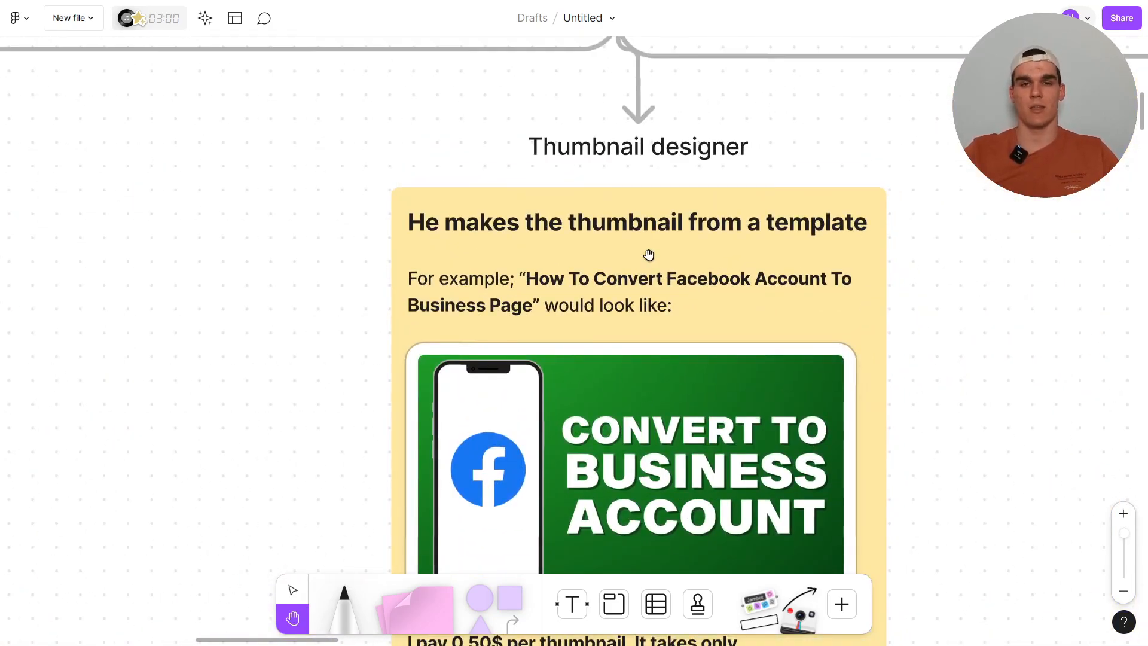
scroll("down", 3)
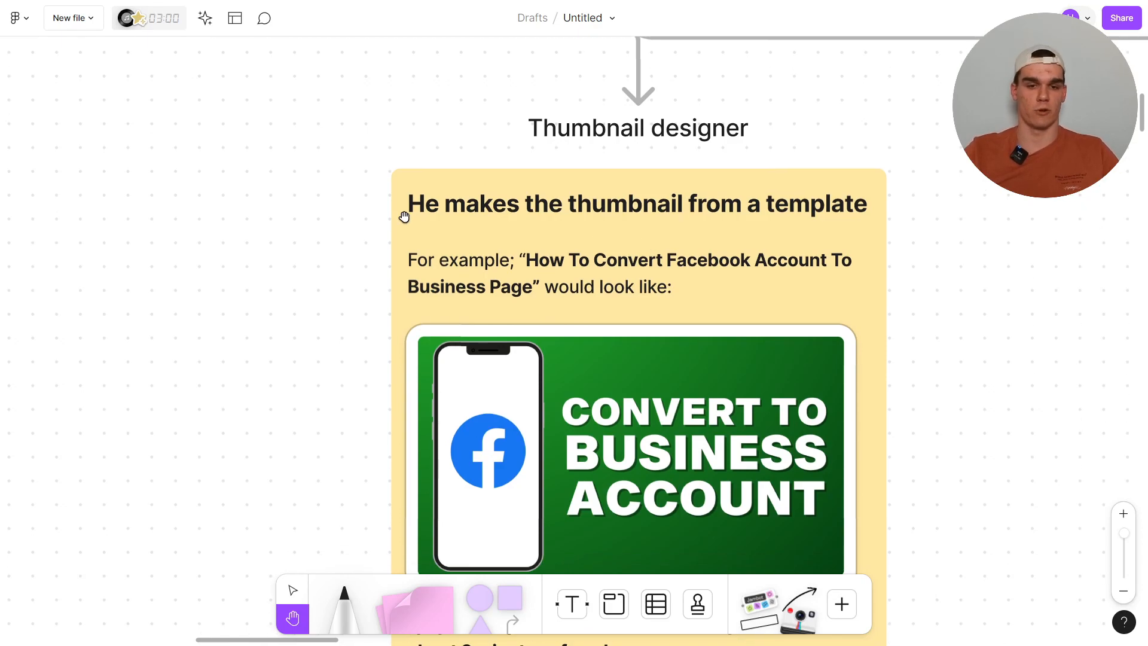
scroll("down", 3)
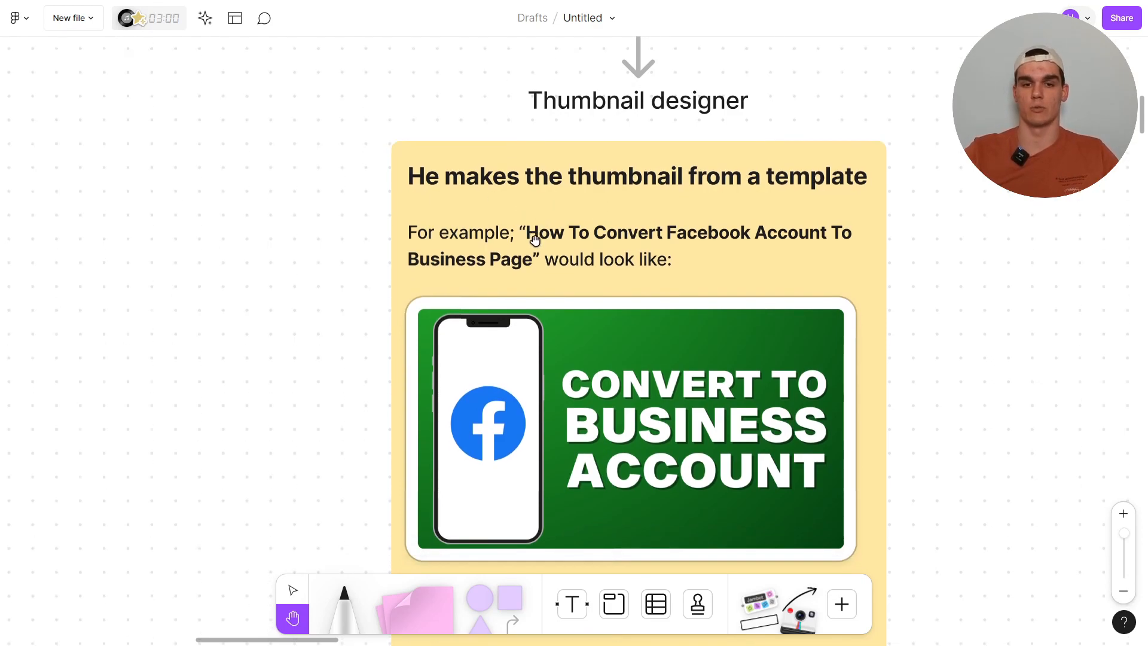
scroll("down", 3)
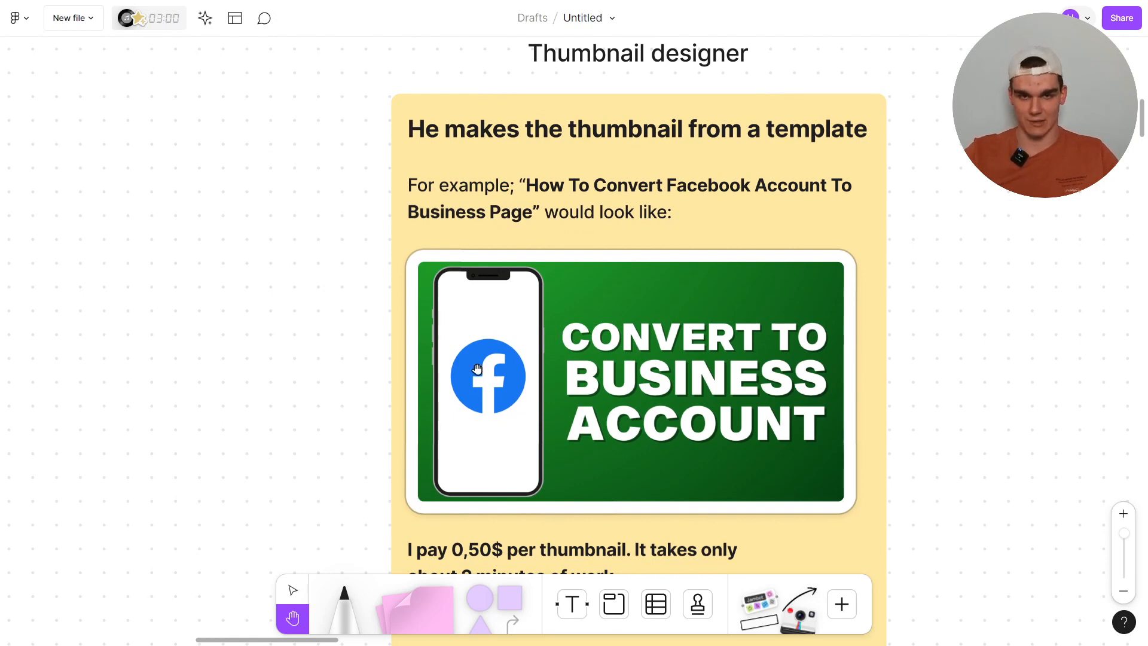
scroll("down", 3)
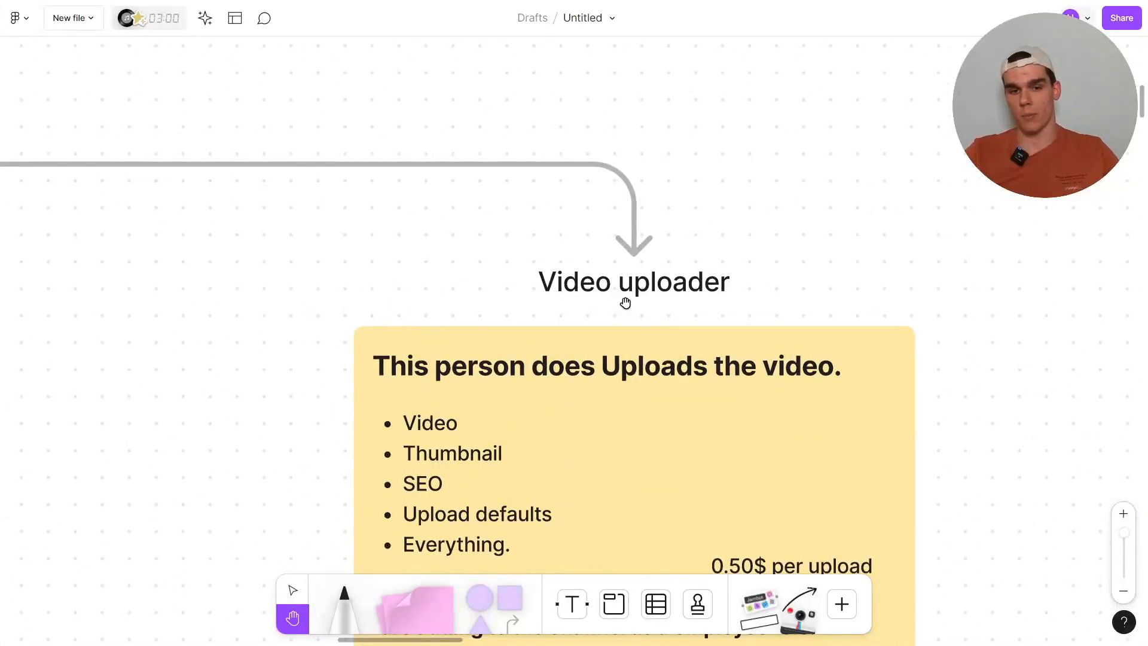
Scroll down through the uploader's Settings permissions screenshot and the full video-team flowchart
scroll("down", 3)
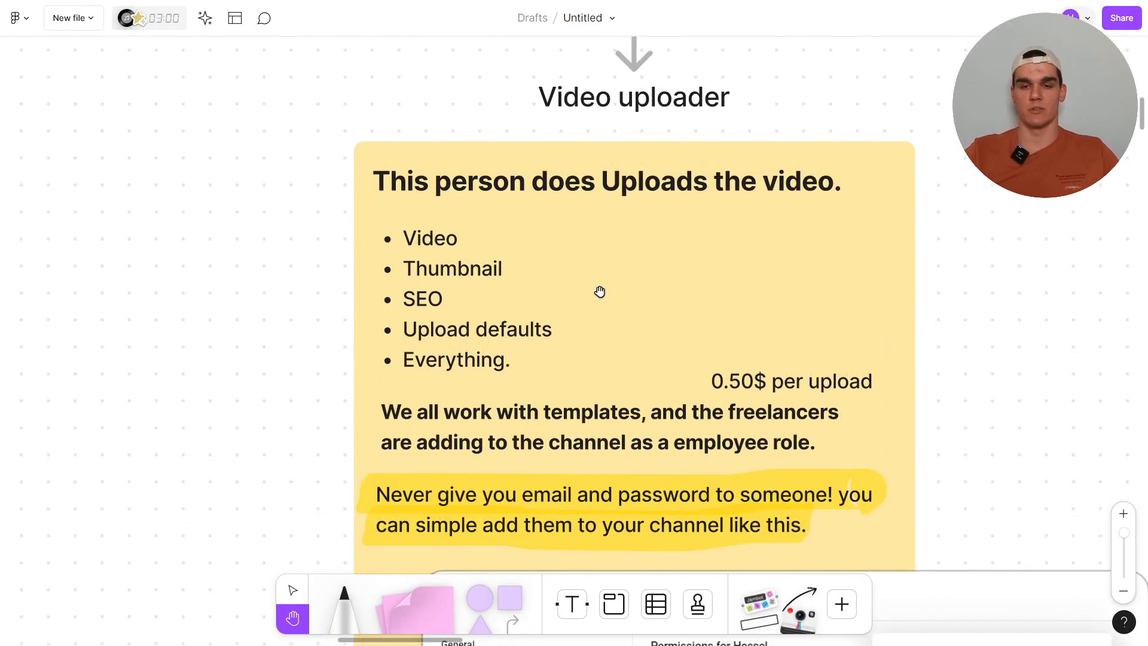
scroll("down", 3)
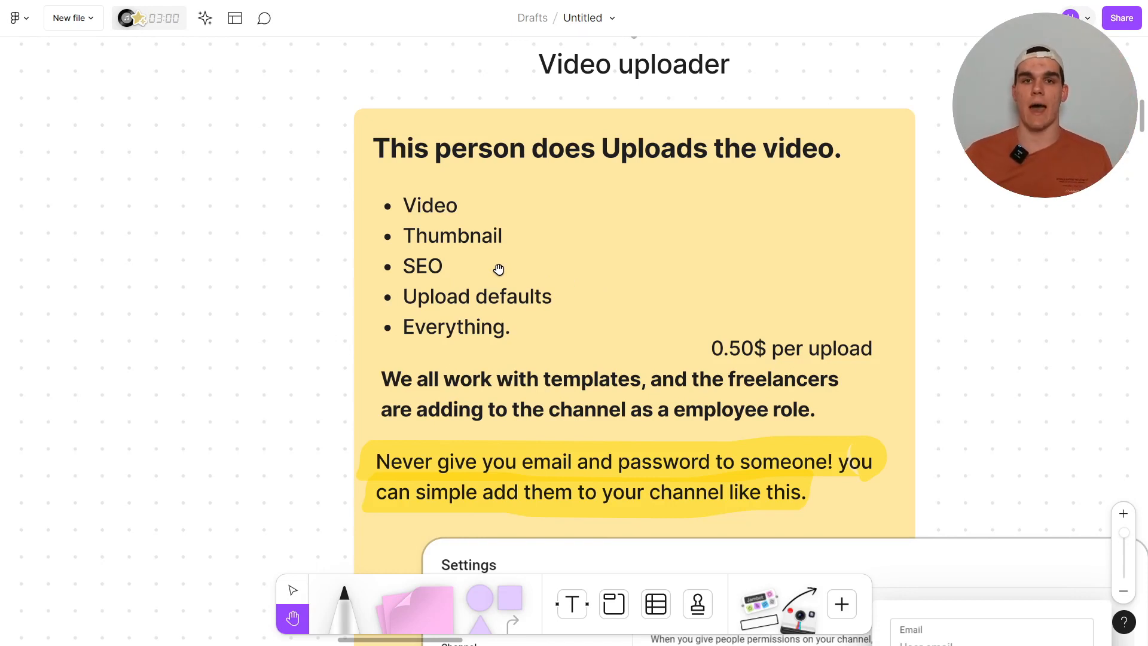
scroll("down", 3)
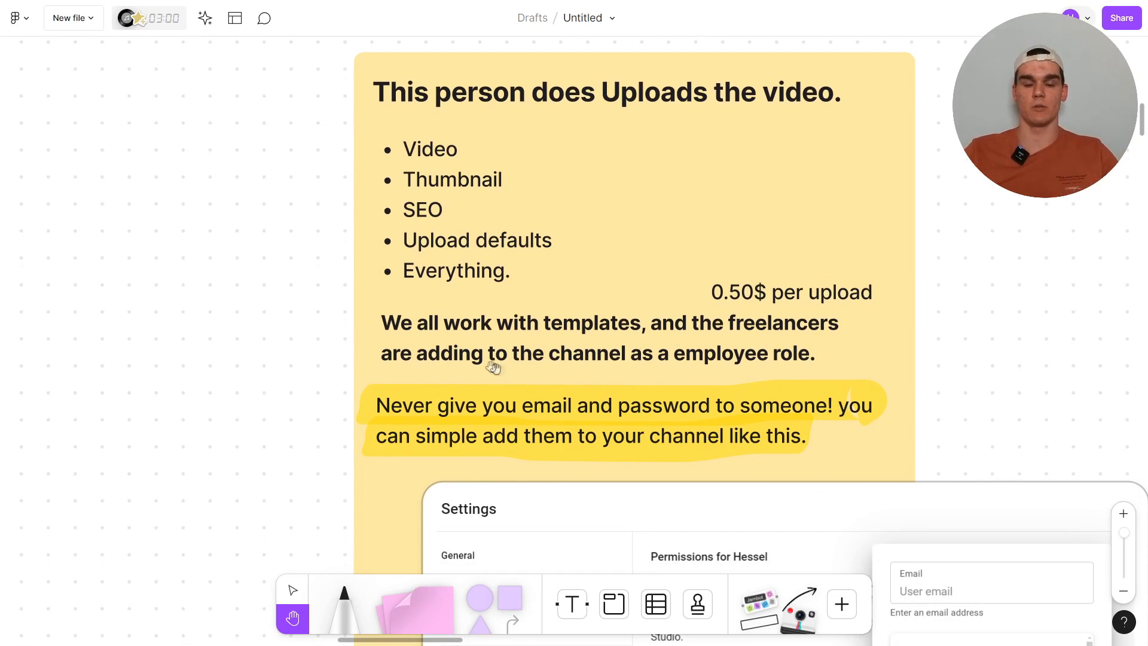
mouse_move(486, 332)
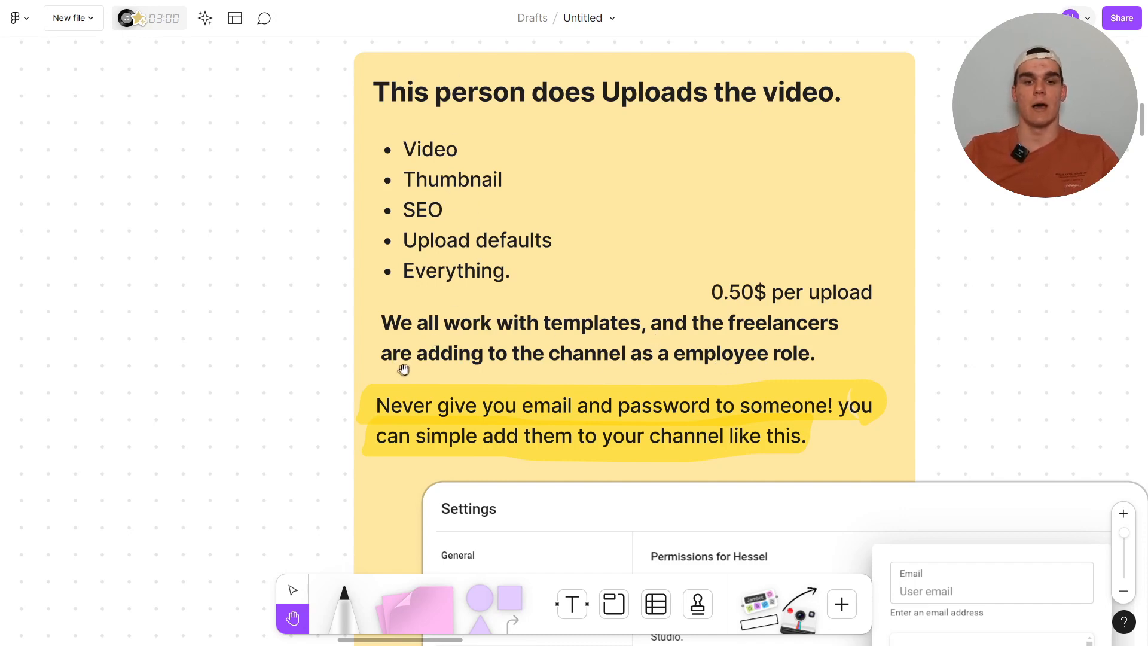
mouse_move(588, 388)
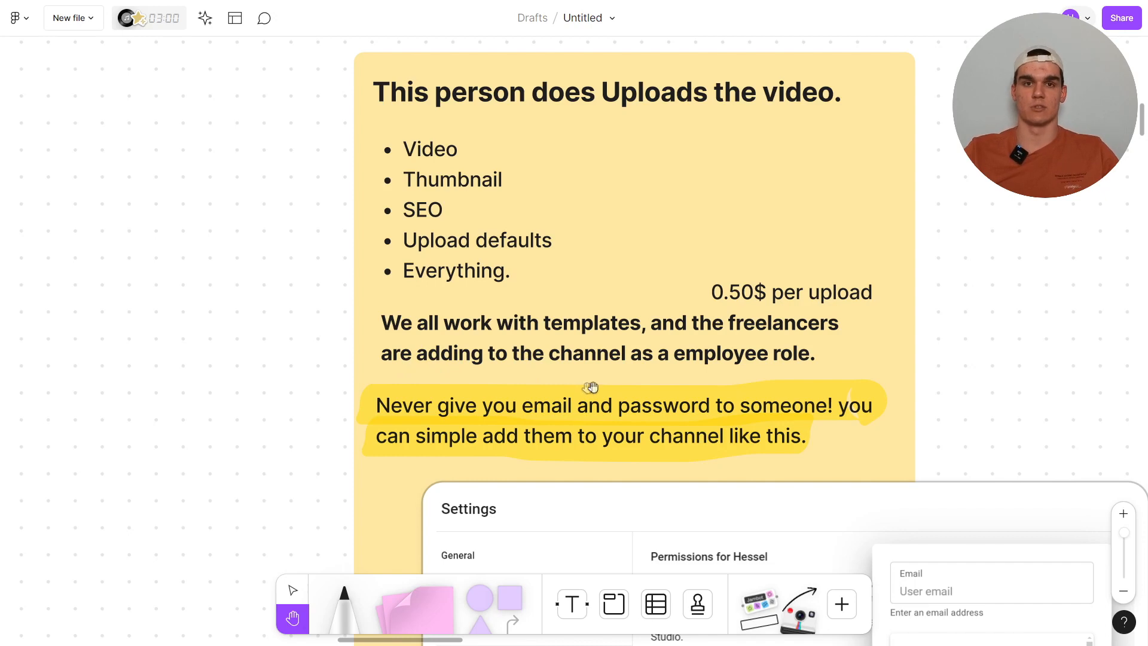
scroll("down", 3)
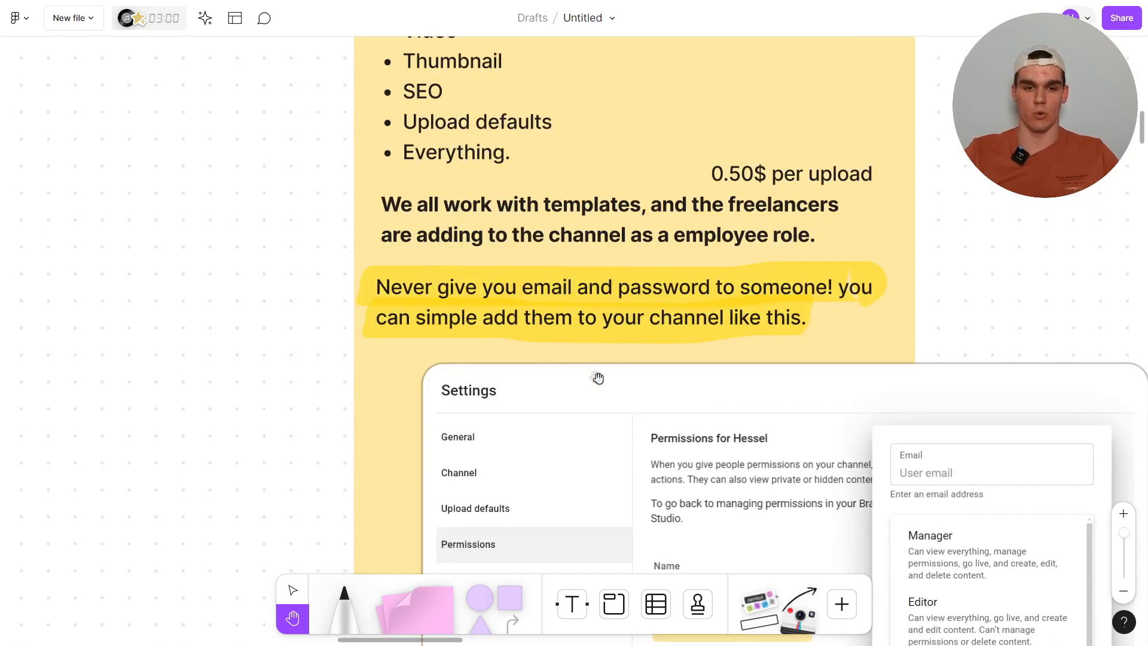
mouse_move(505, 294)
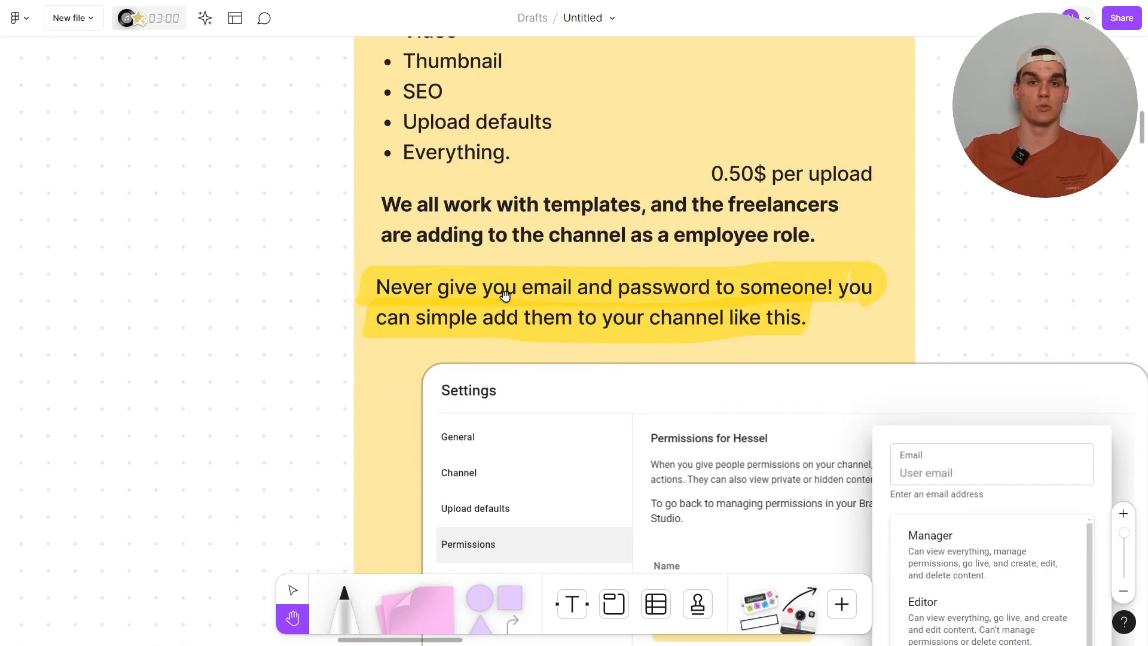
Continue down to the summary: $3 per video, about 120 videos weekly costing $360
scroll("down", 3)
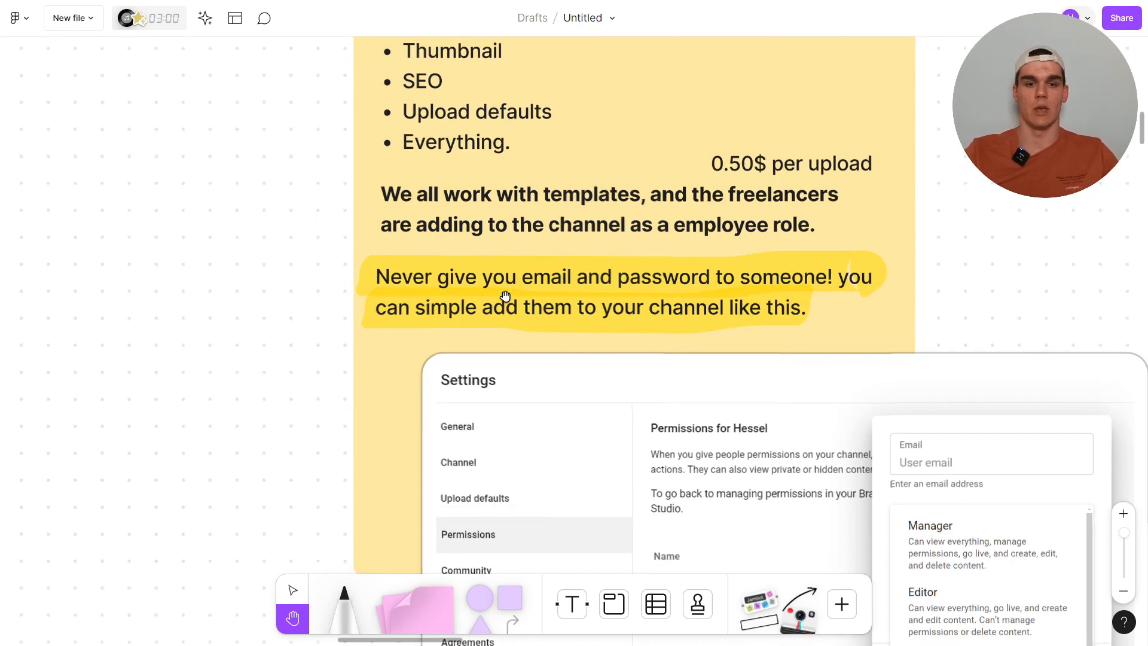
scroll("down", 3)
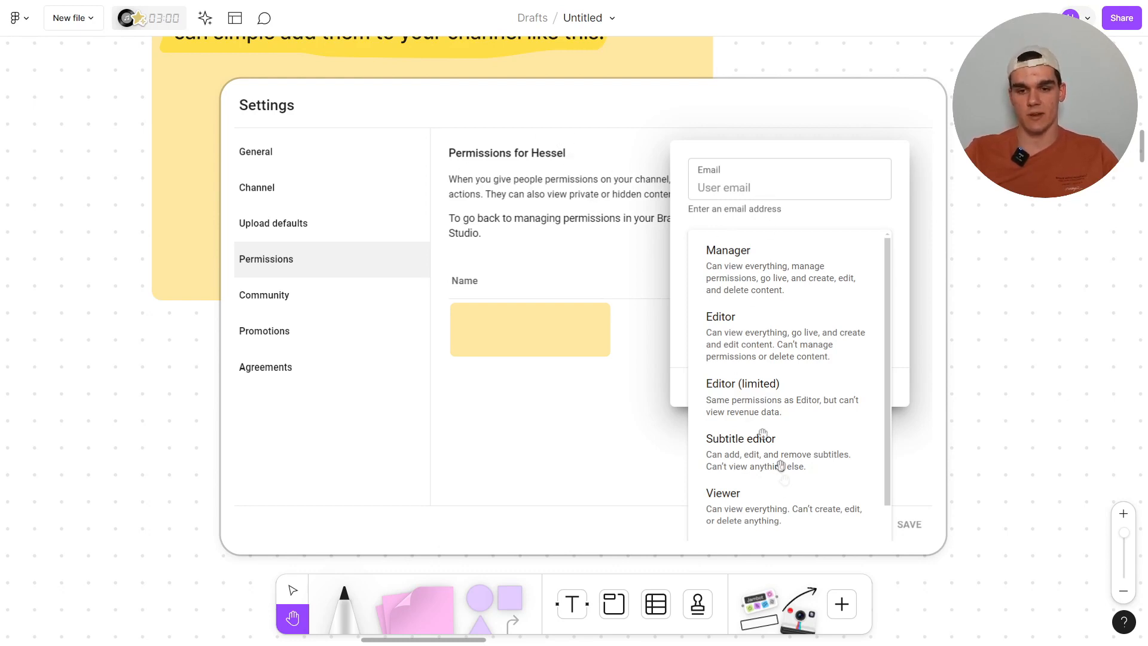
mouse_move(746, 421)
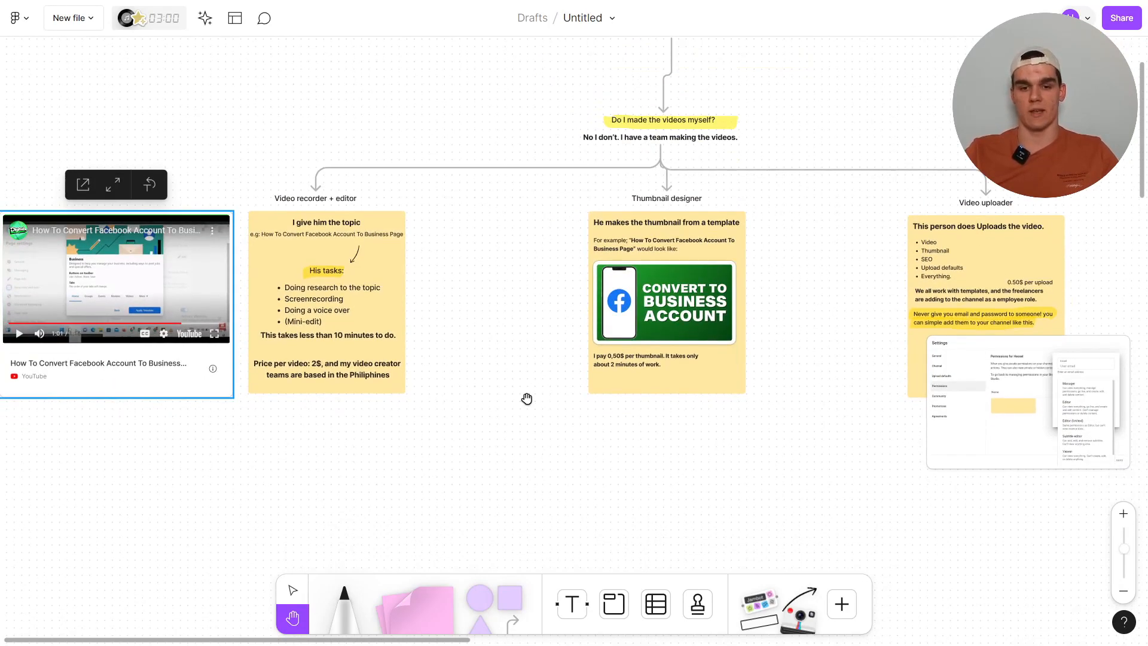
scroll("down", 3)
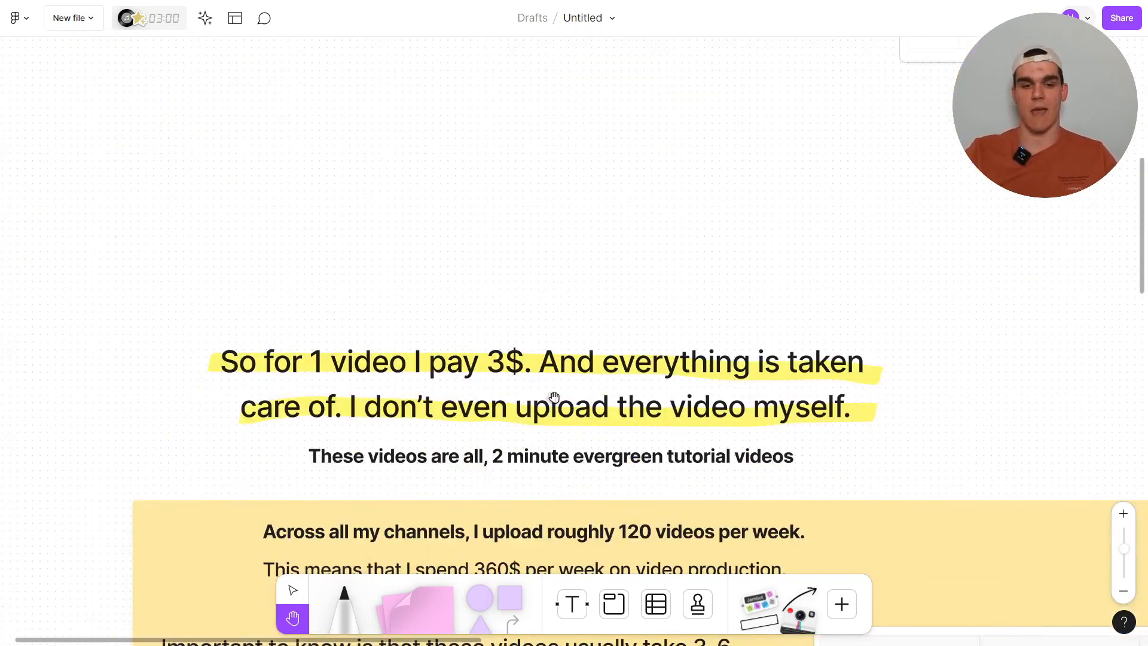
mouse_move(366, 443)
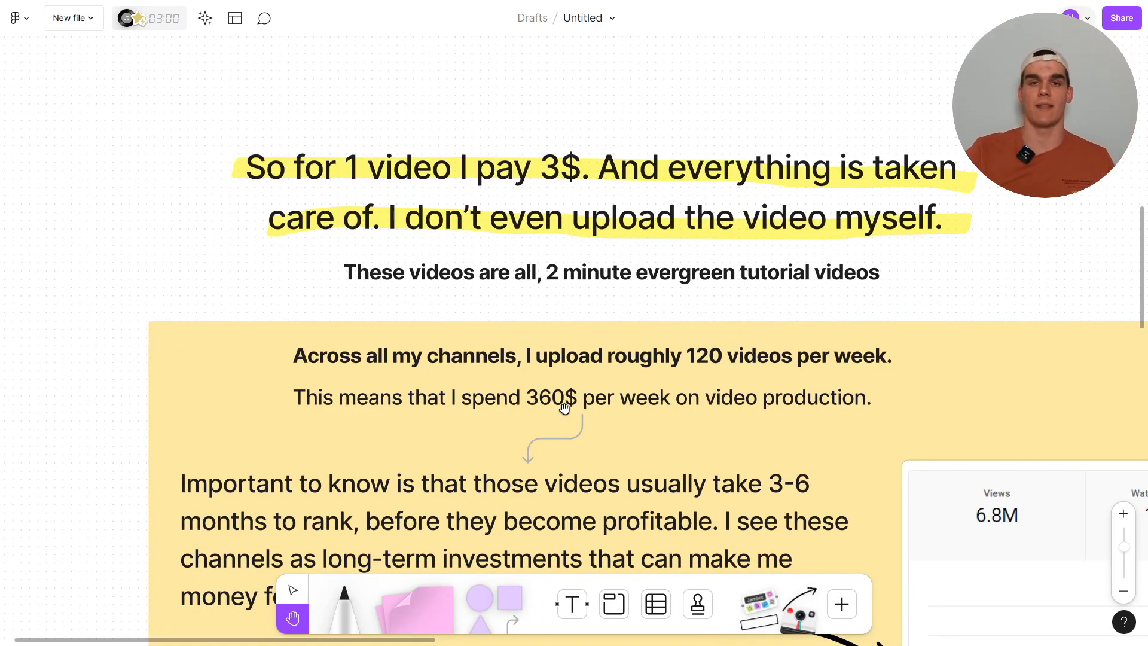
mouse_move(713, 435)
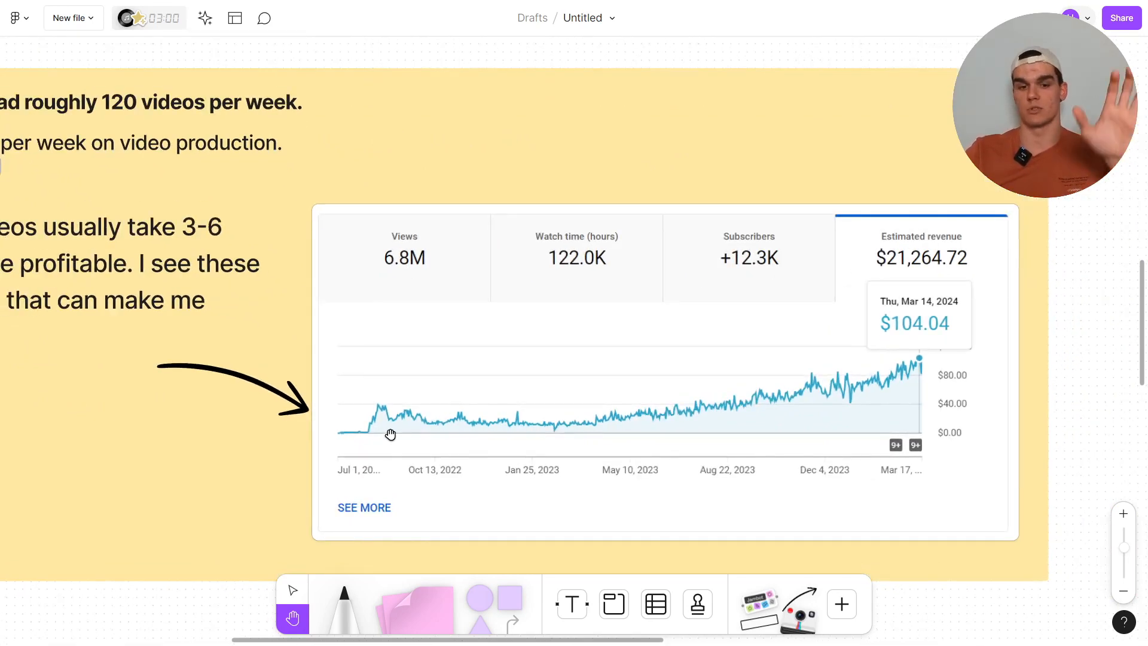
mouse_move(352, 409)
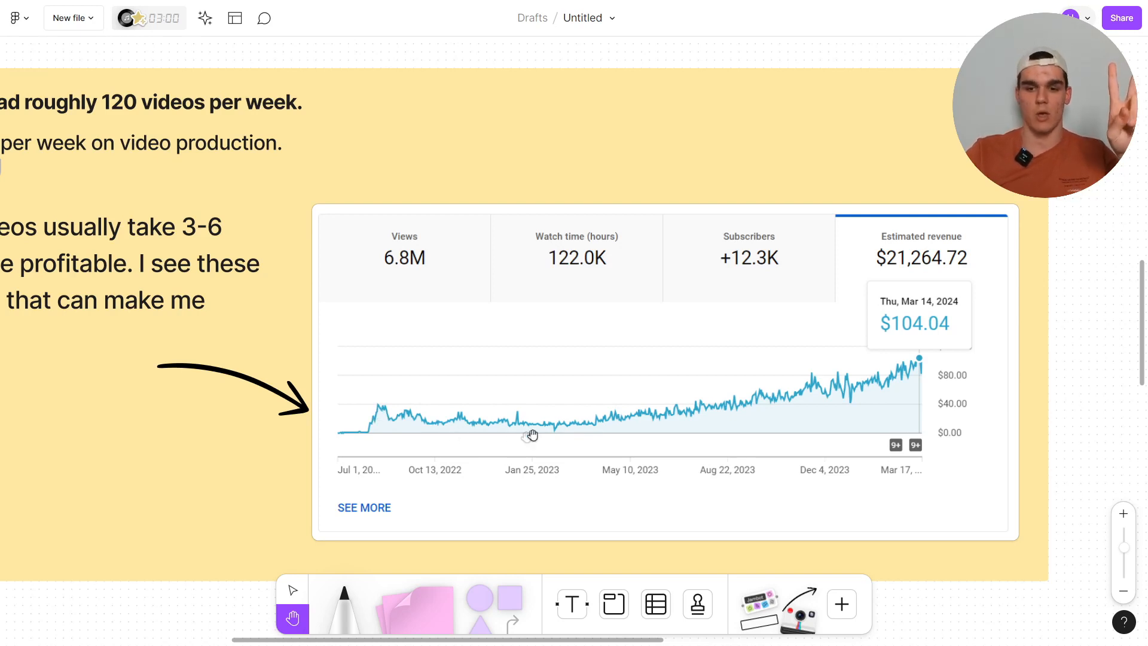
mouse_move(602, 436)
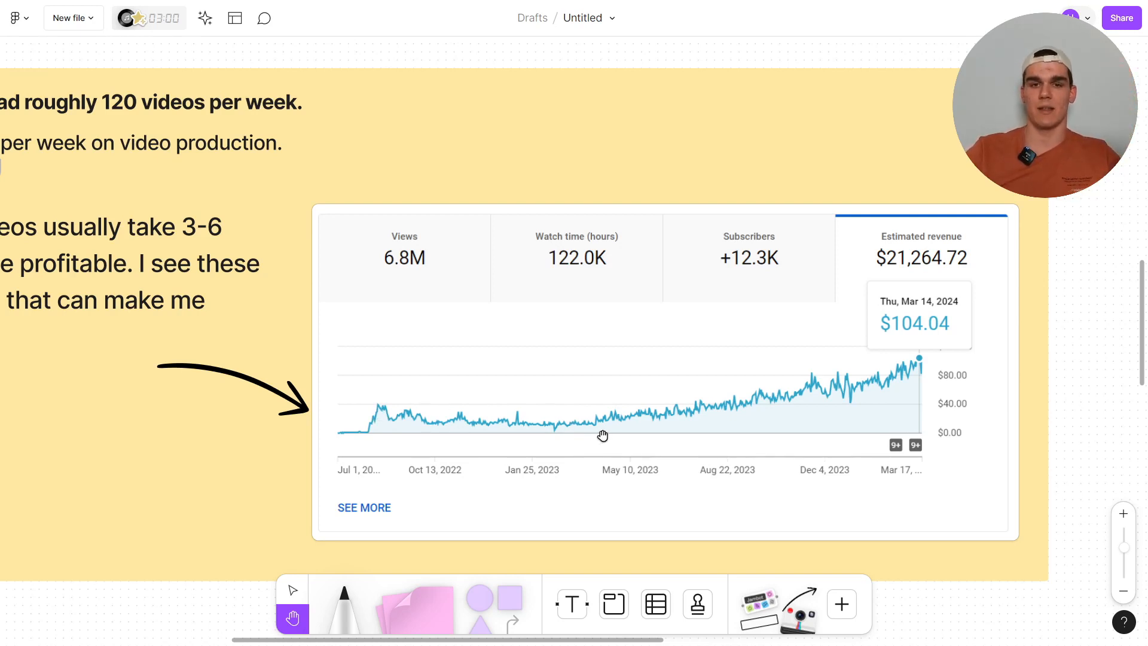
mouse_move(488, 407)
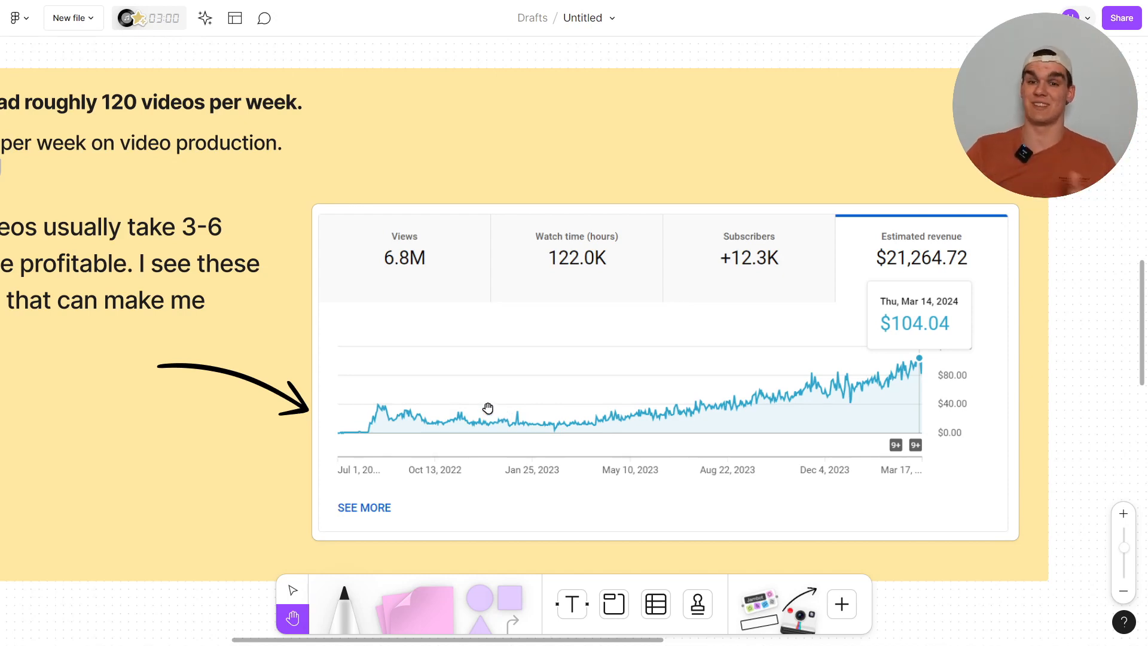
mouse_move(888, 360)
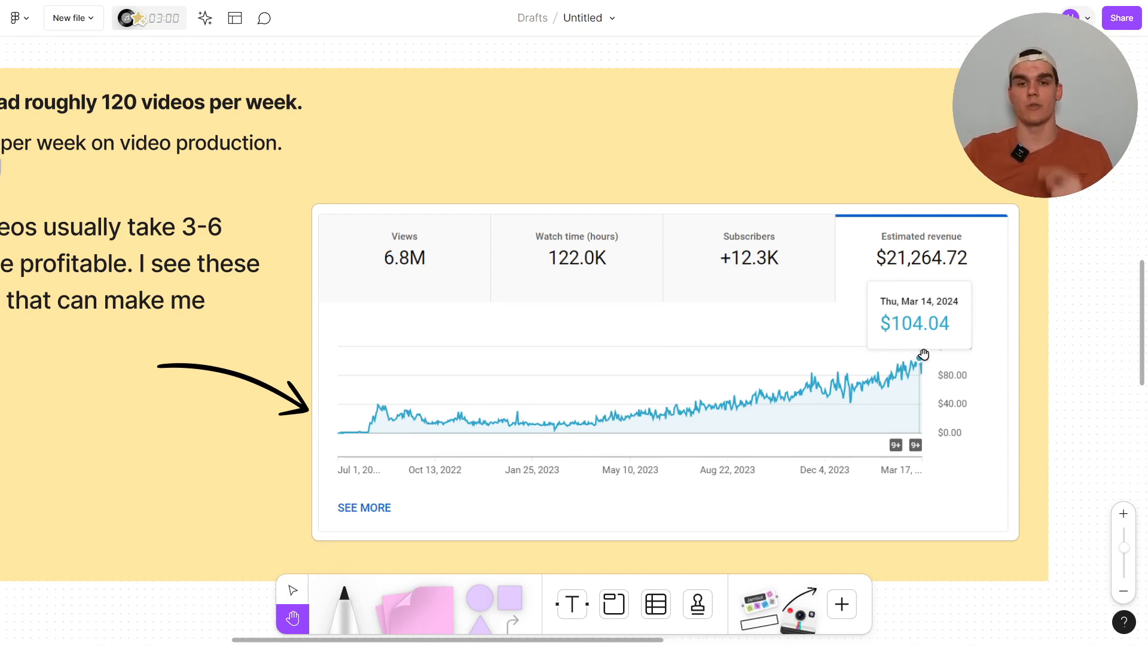
mouse_move(915, 358)
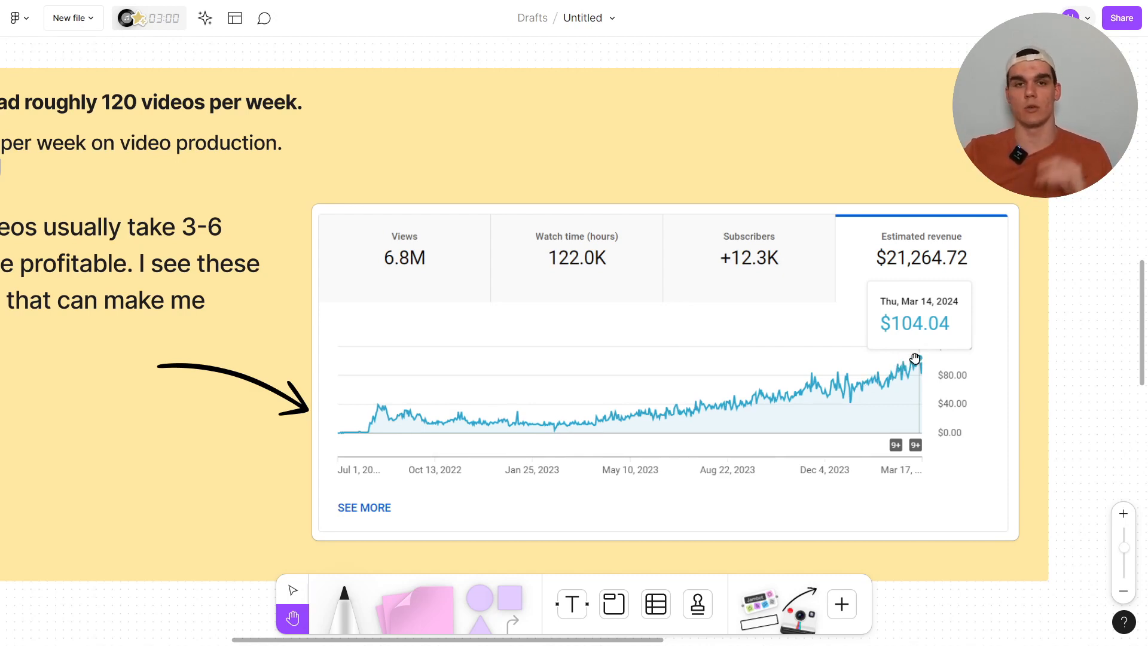
mouse_move(923, 359)
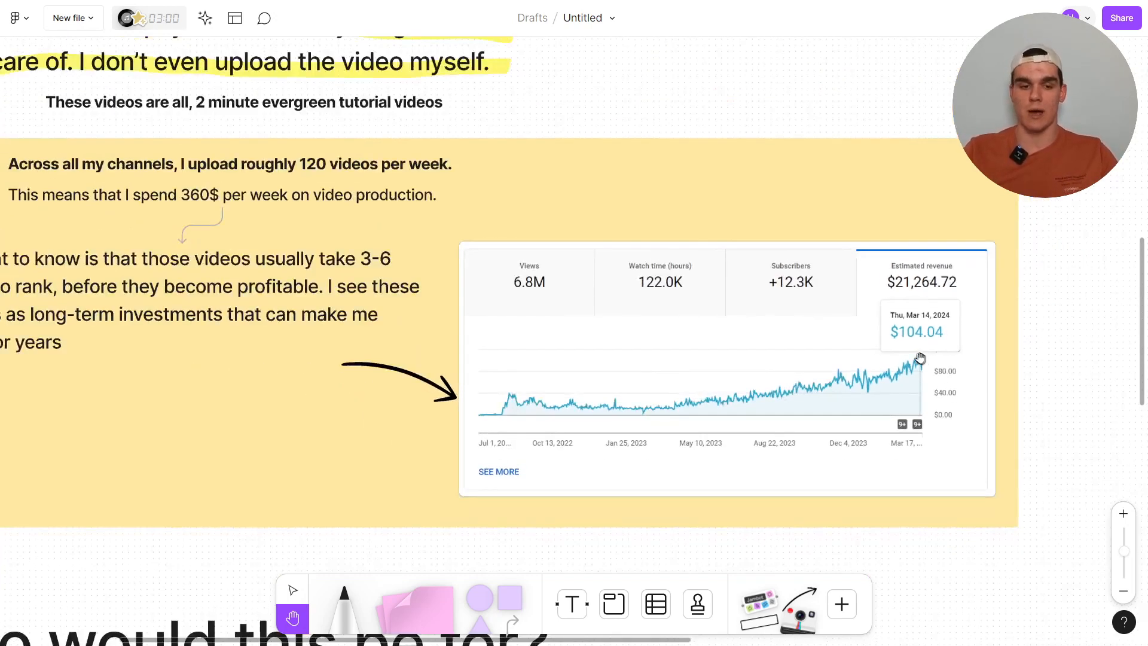
Scroll to 'Who would this be for?' and the fixed-monthly-investment example with 31.5M views and $116,794.03 revenue
scroll("down", 3)
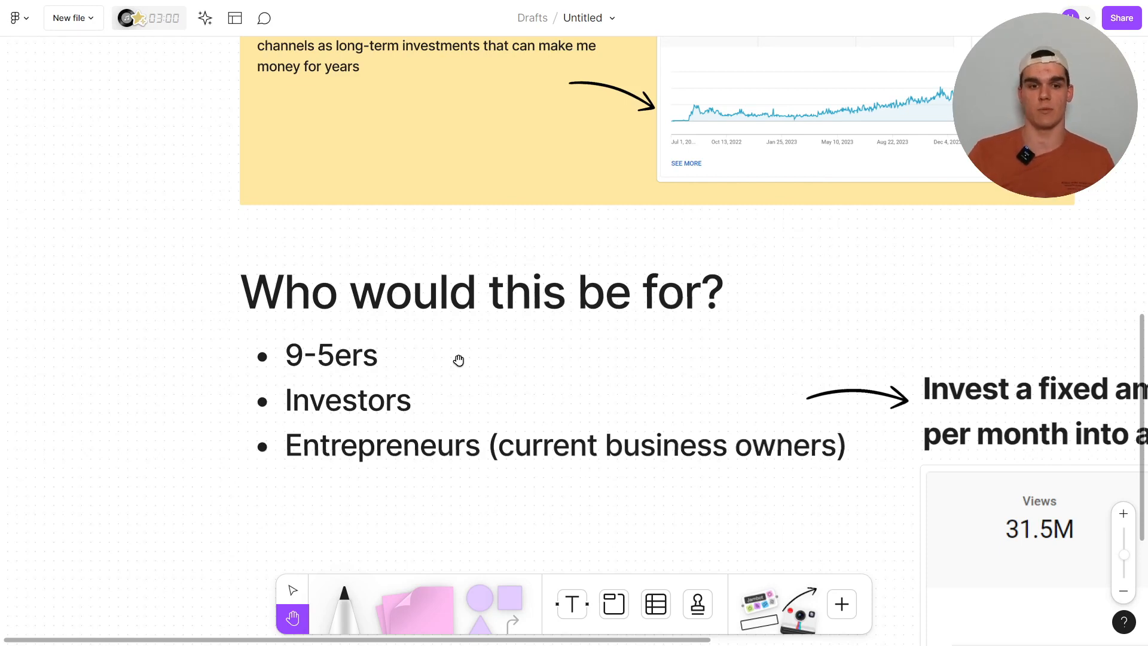
mouse_move(470, 354)
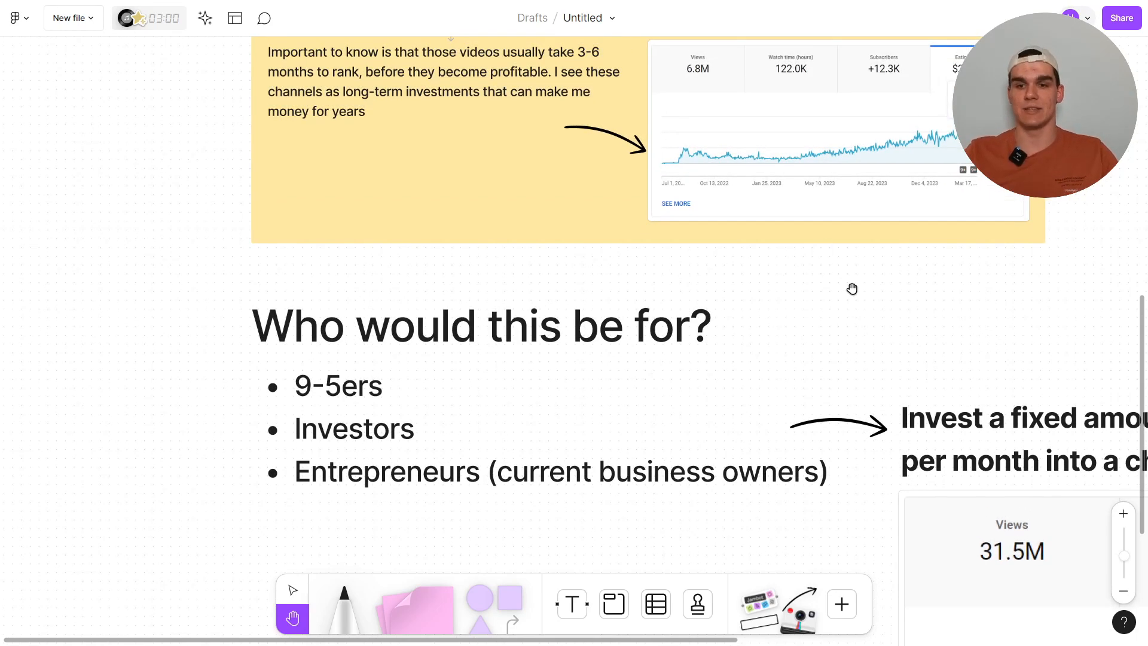
scroll("down", 3)
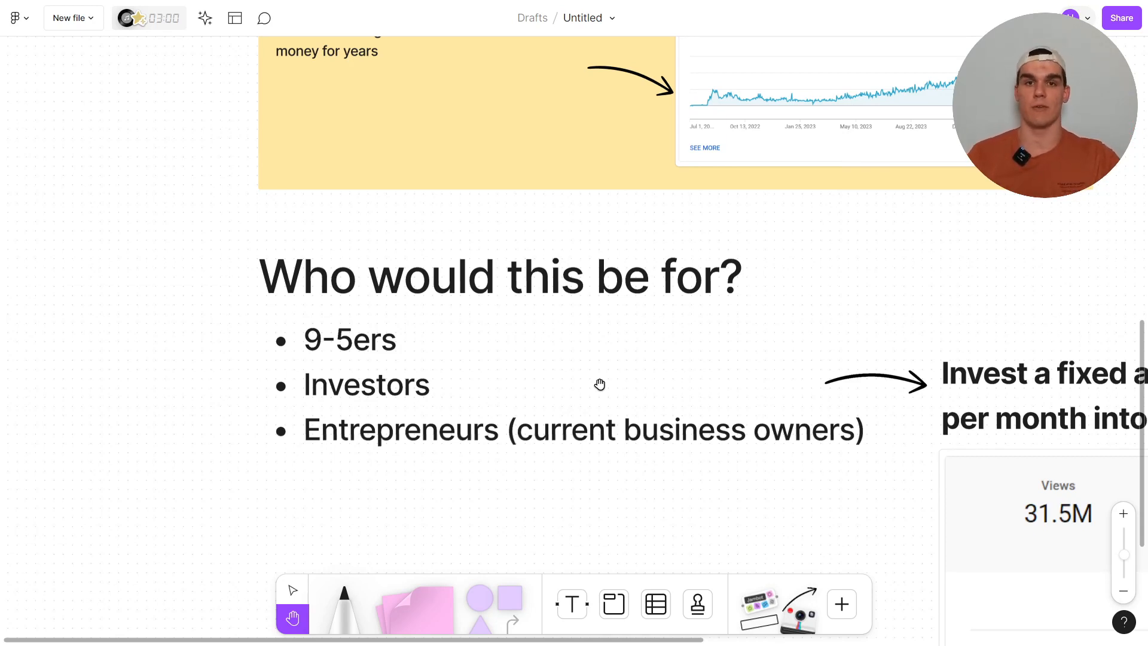
mouse_move(710, 329)
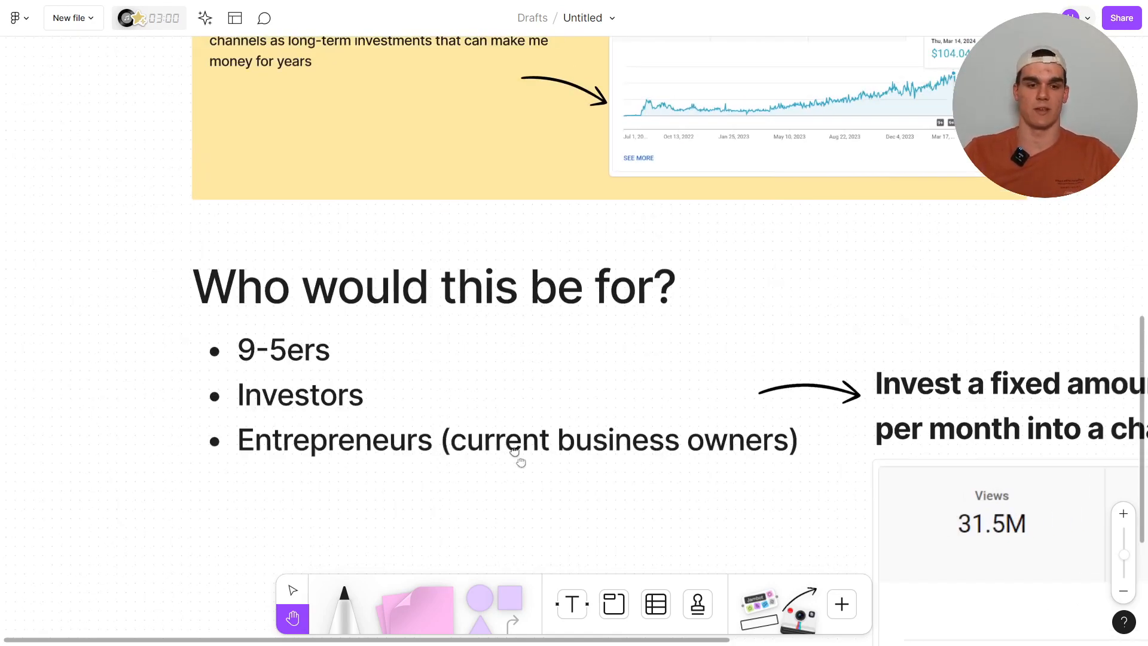
scroll("down", 3)
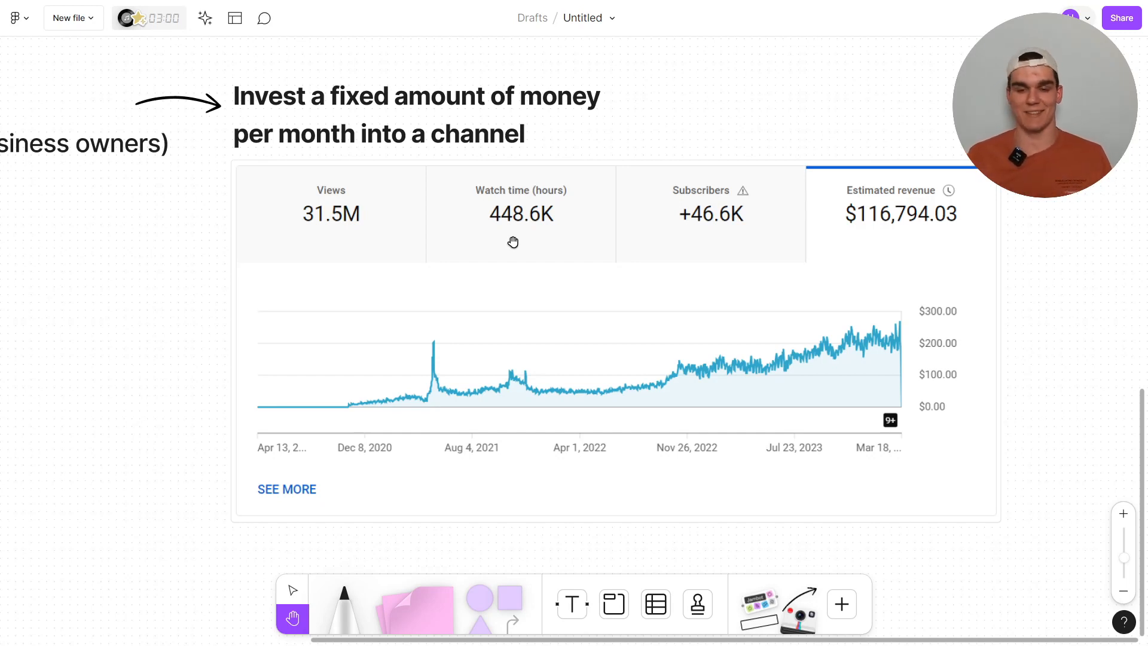
mouse_move(678, 270)
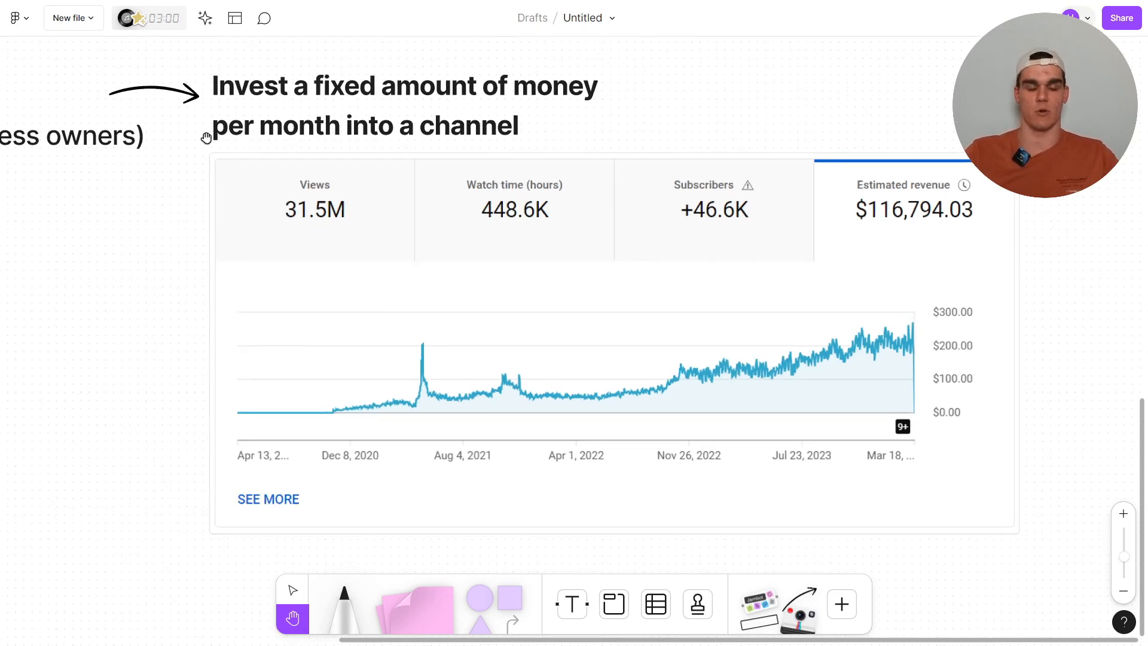
mouse_move(315, 387)
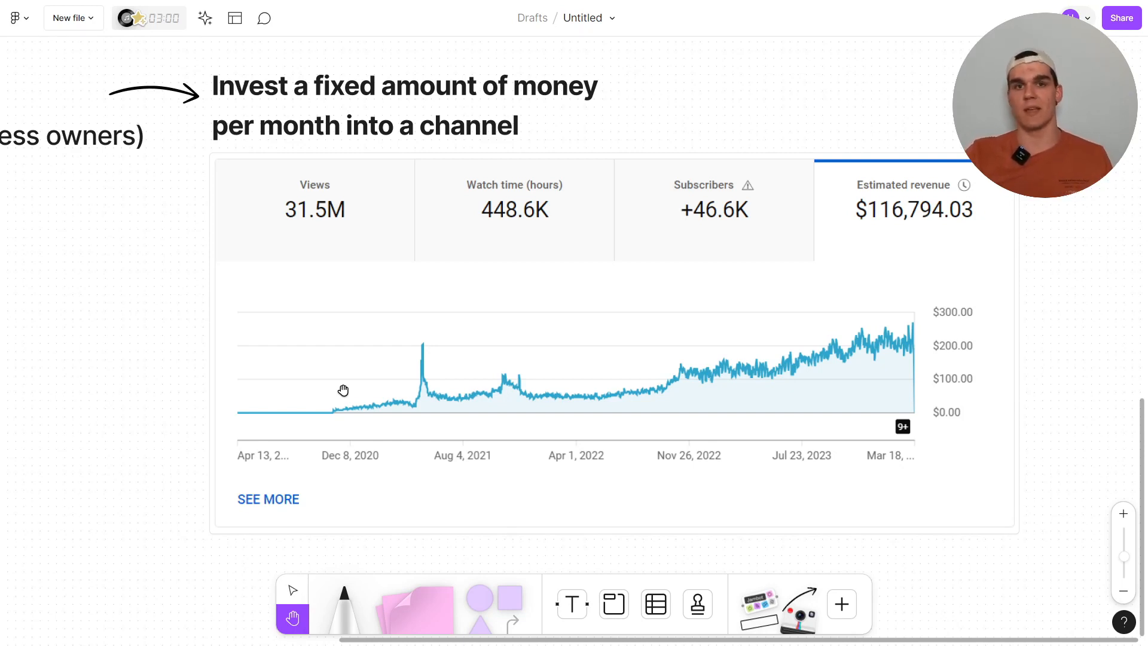
mouse_move(846, 337)
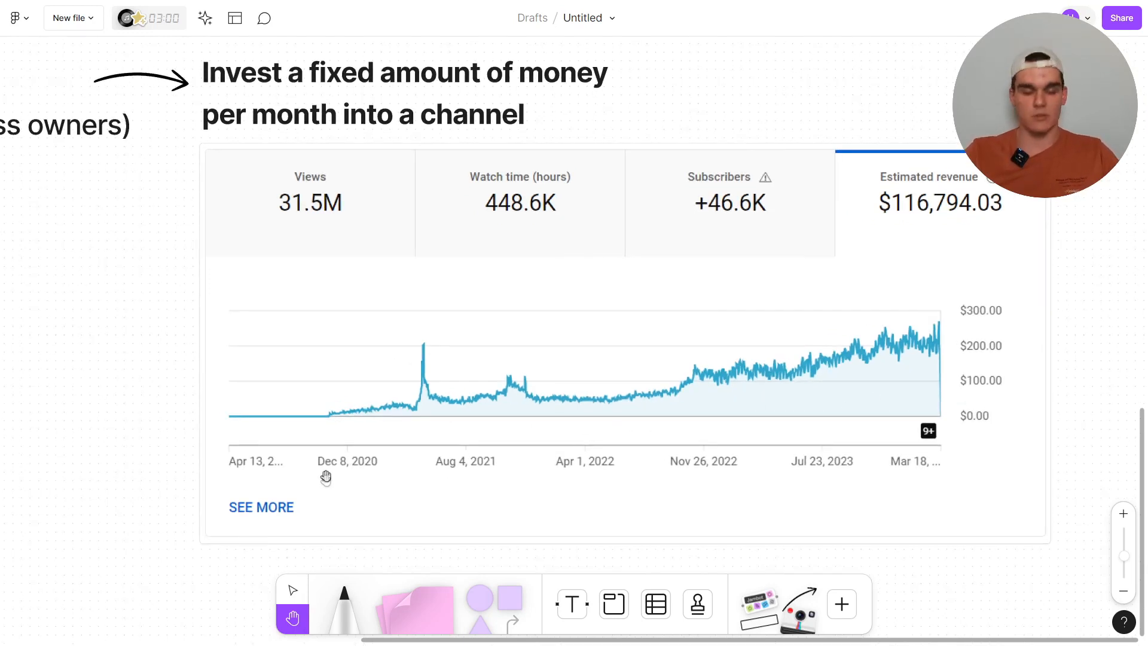
mouse_move(338, 411)
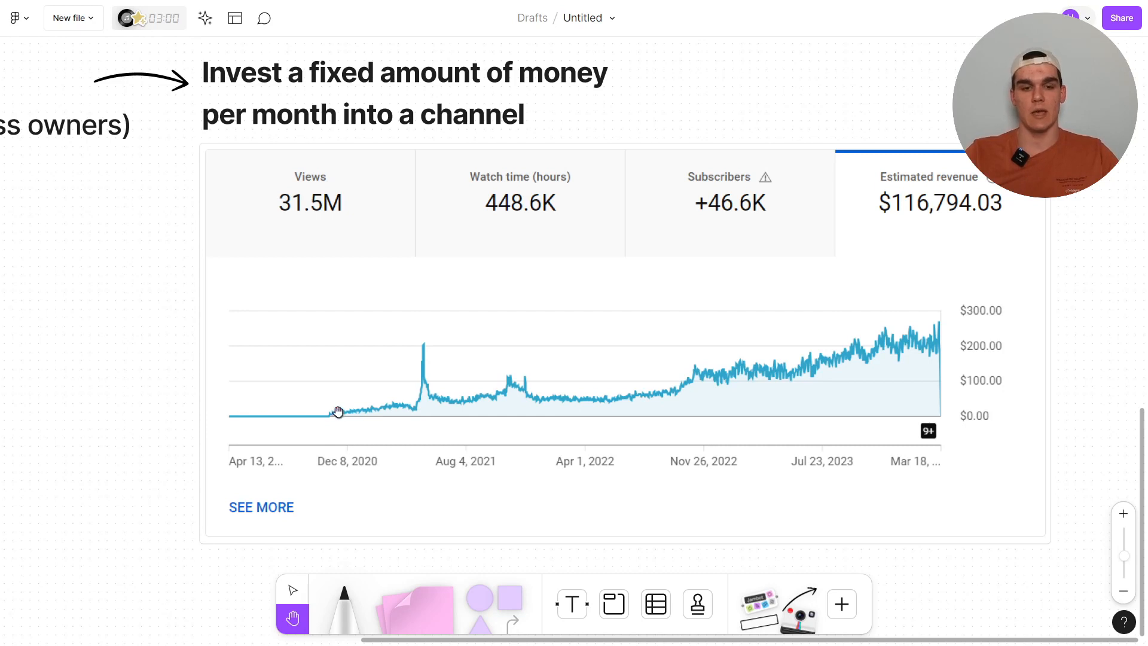
mouse_move(342, 407)
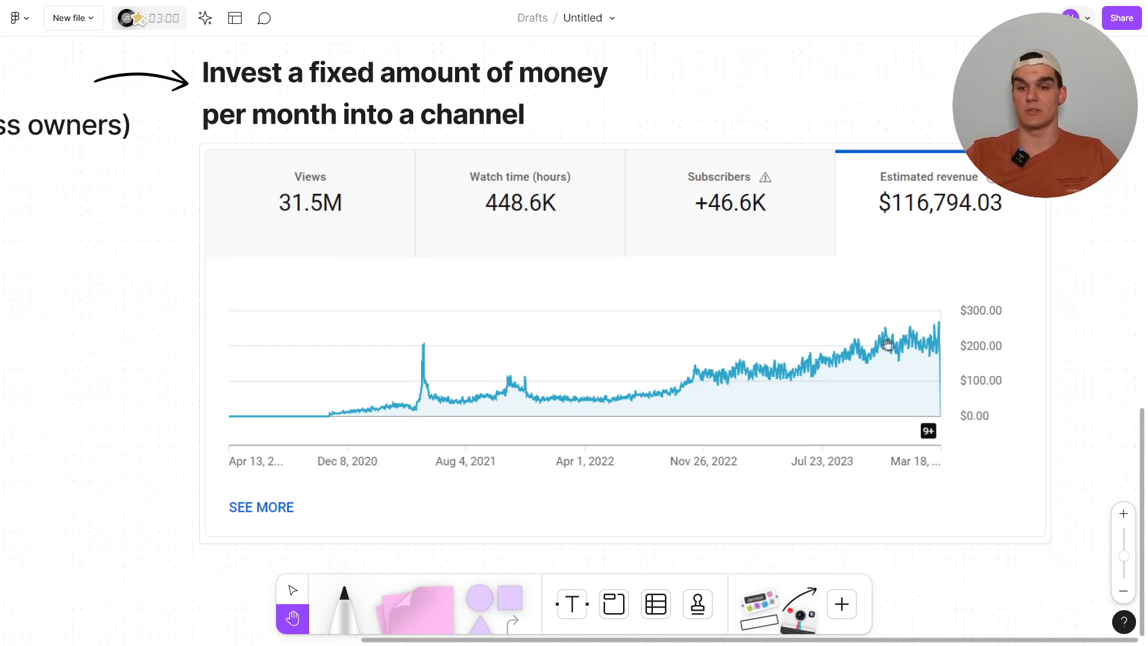
mouse_move(940, 347)
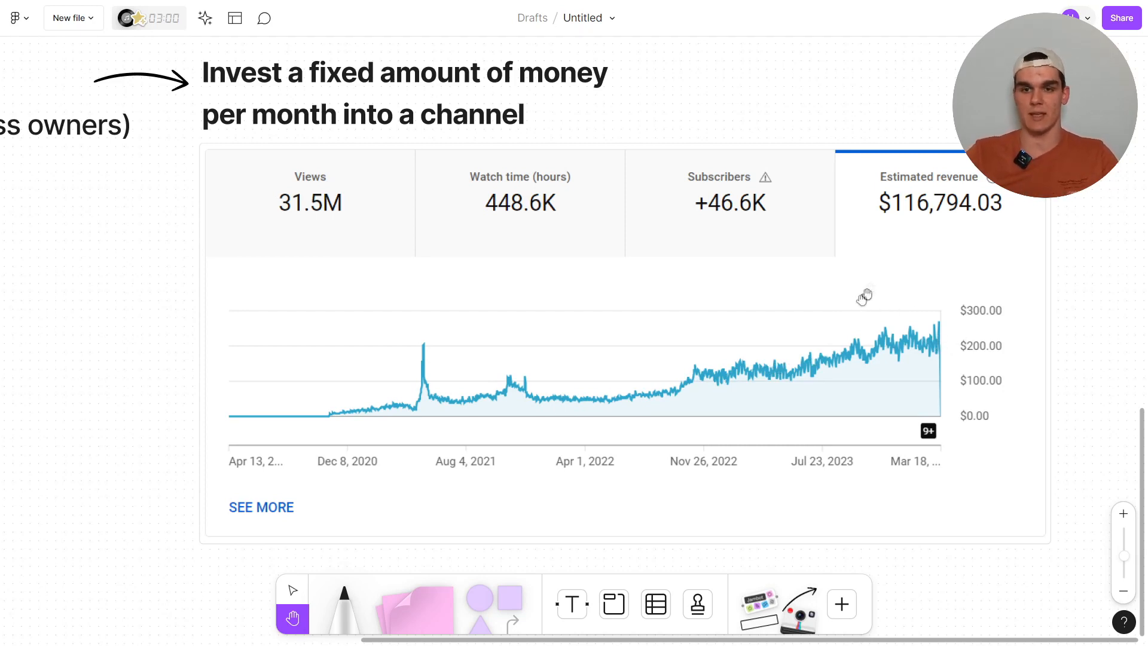
mouse_move(996, 224)
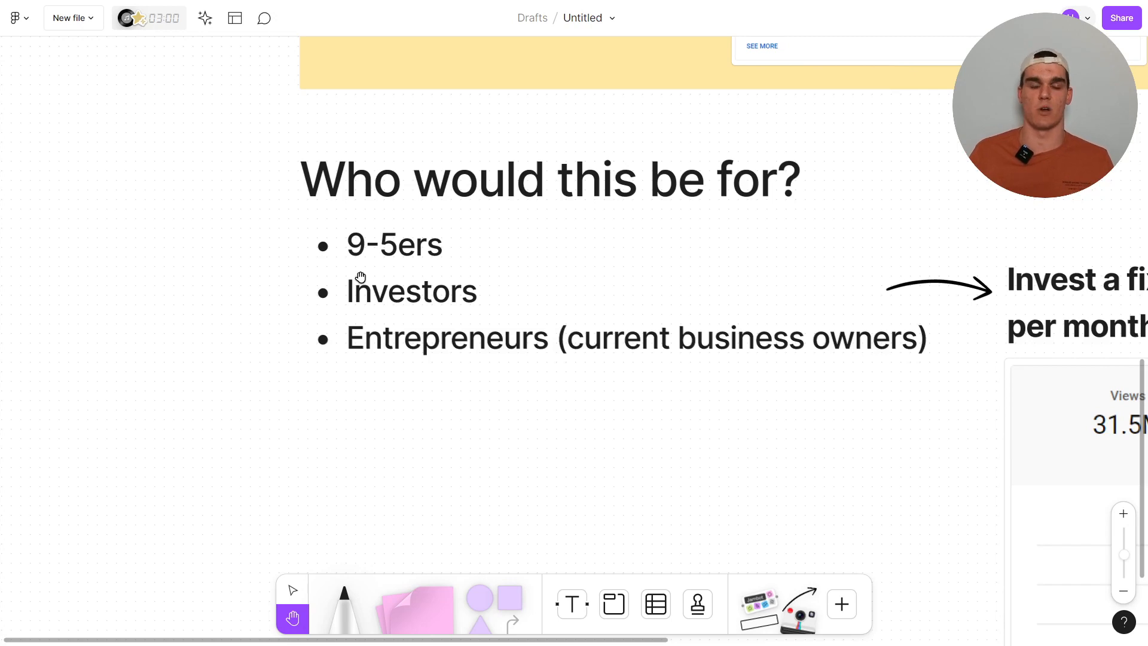
mouse_move(411, 267)
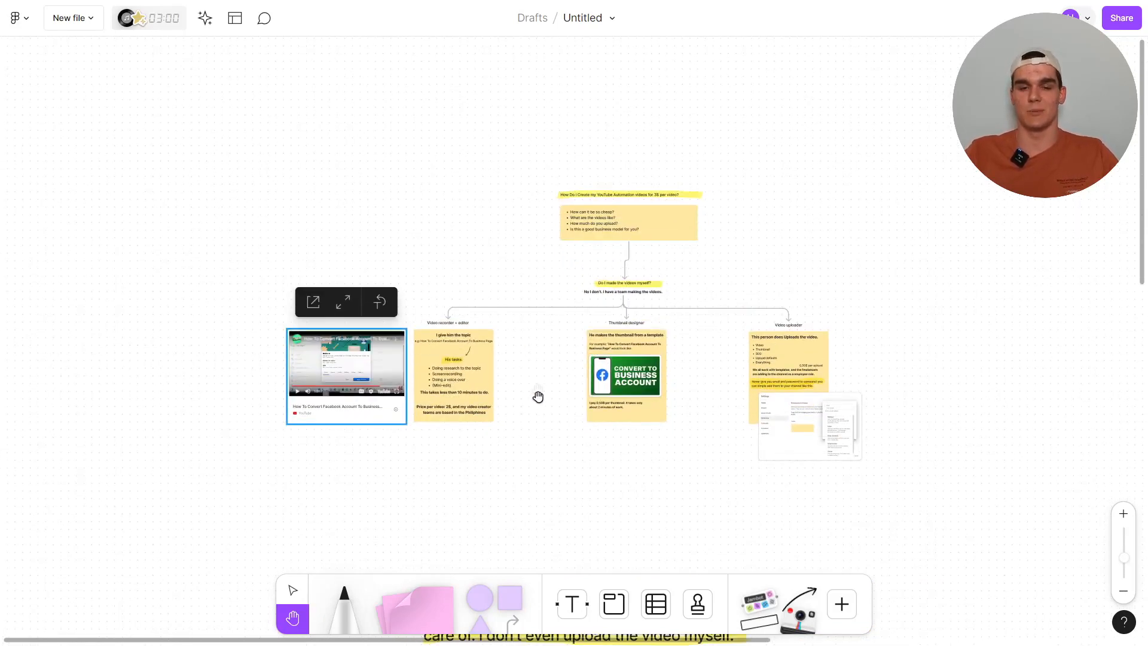
mouse_move(542, 416)
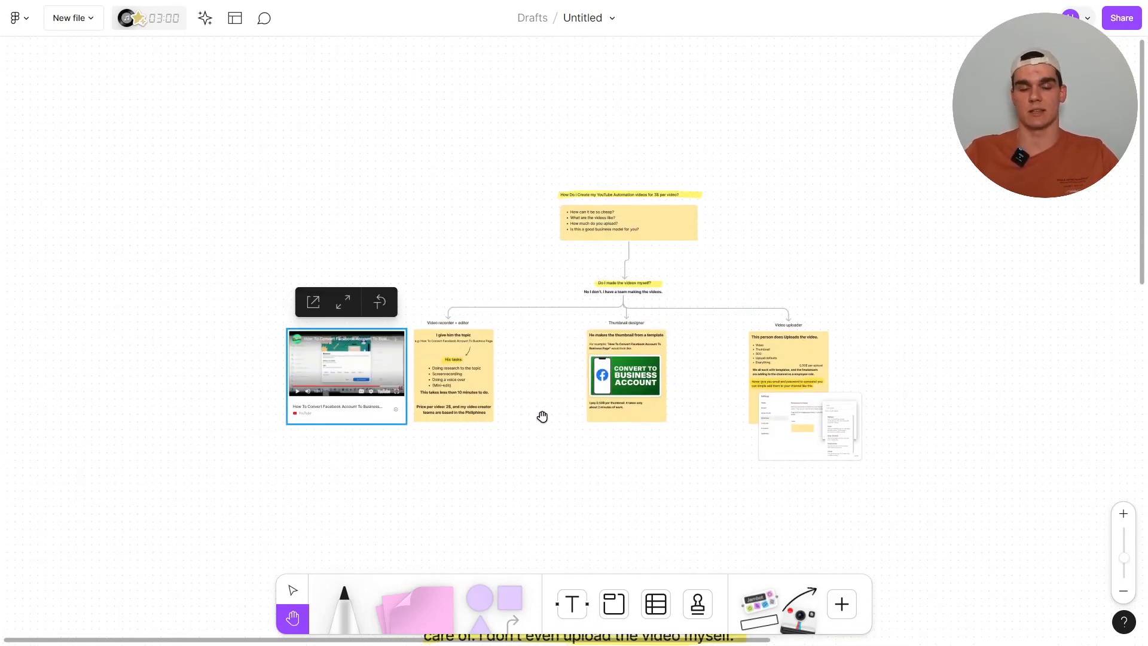